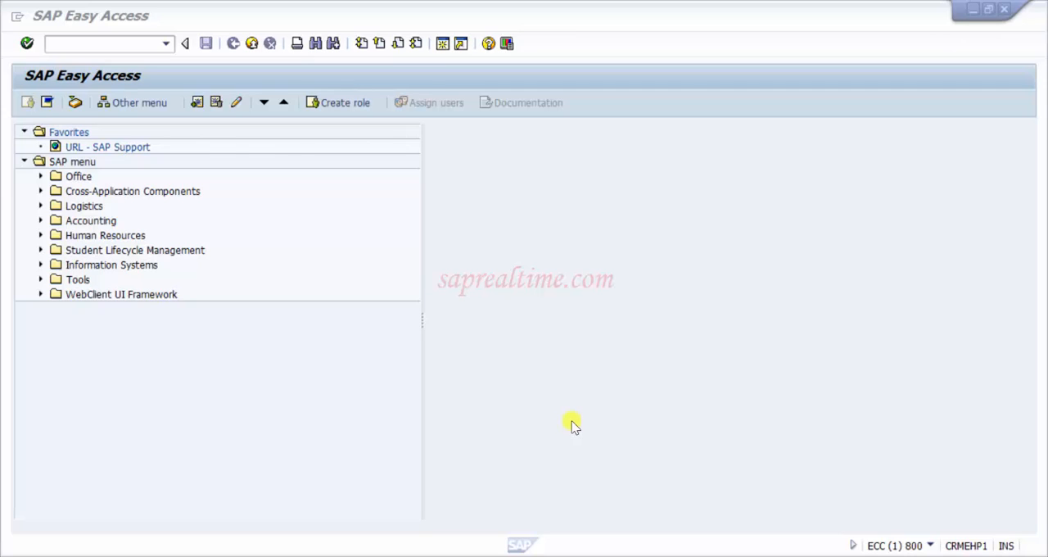
mouse_move(510, 190)
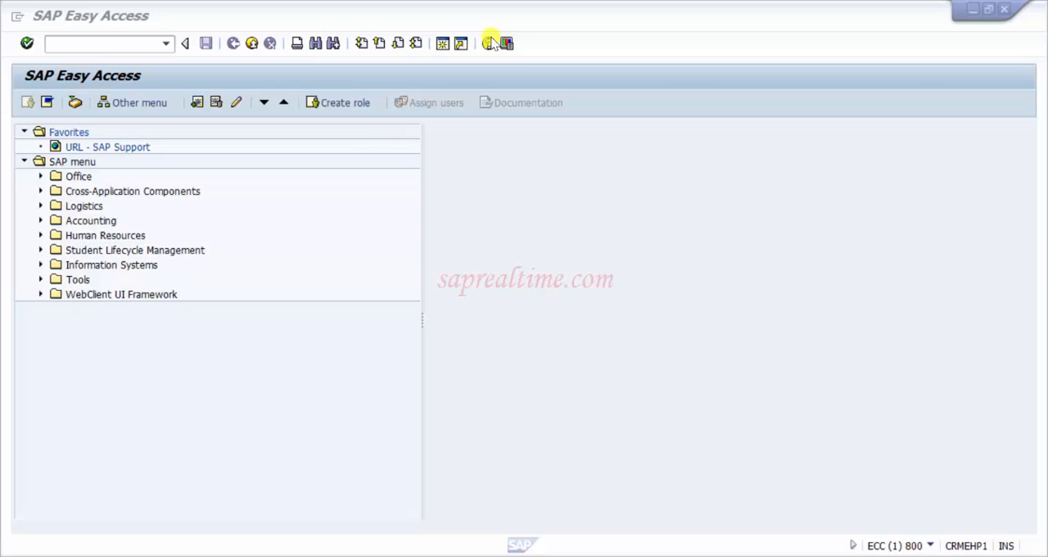
- Show the Customize Local Layout menu (Alt+F12) with its Options entry
left_click(507, 43)
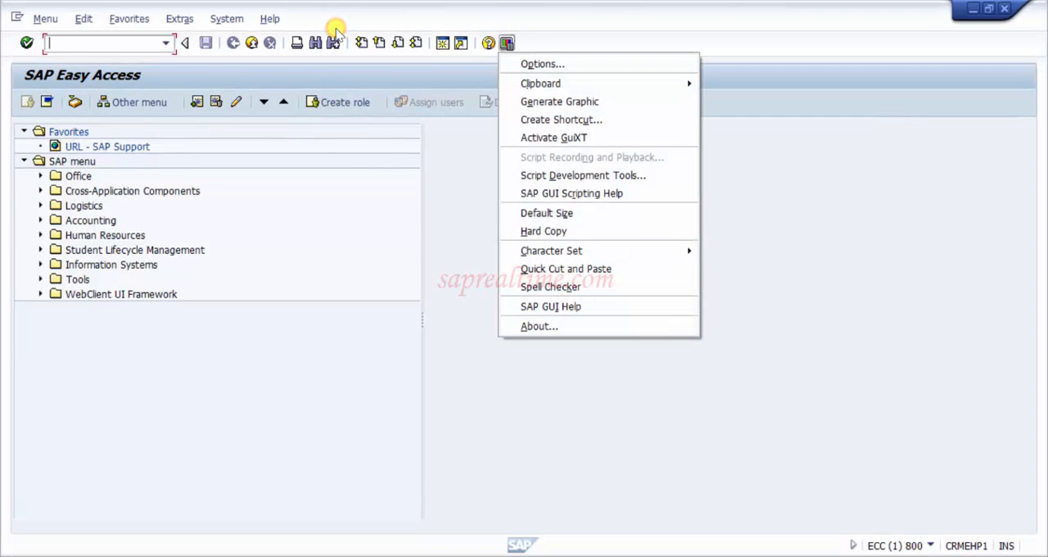
mouse_move(543, 63)
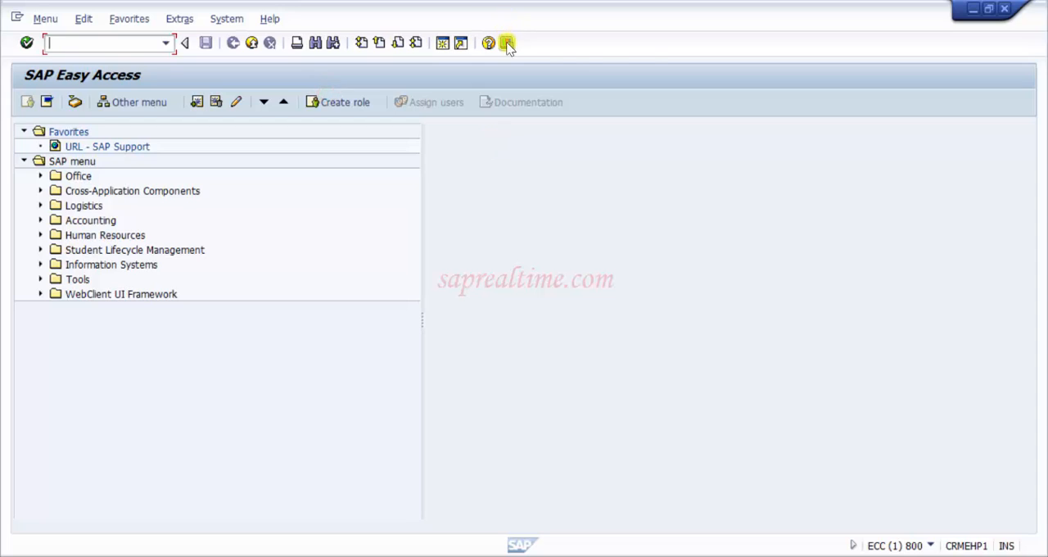
mouse_move(507, 43)
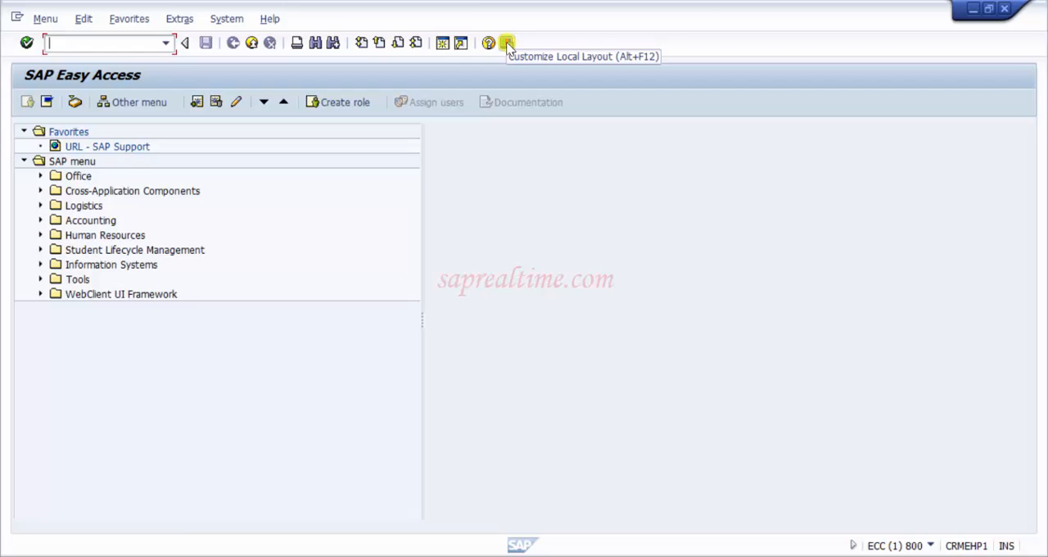
left_click(507, 43)
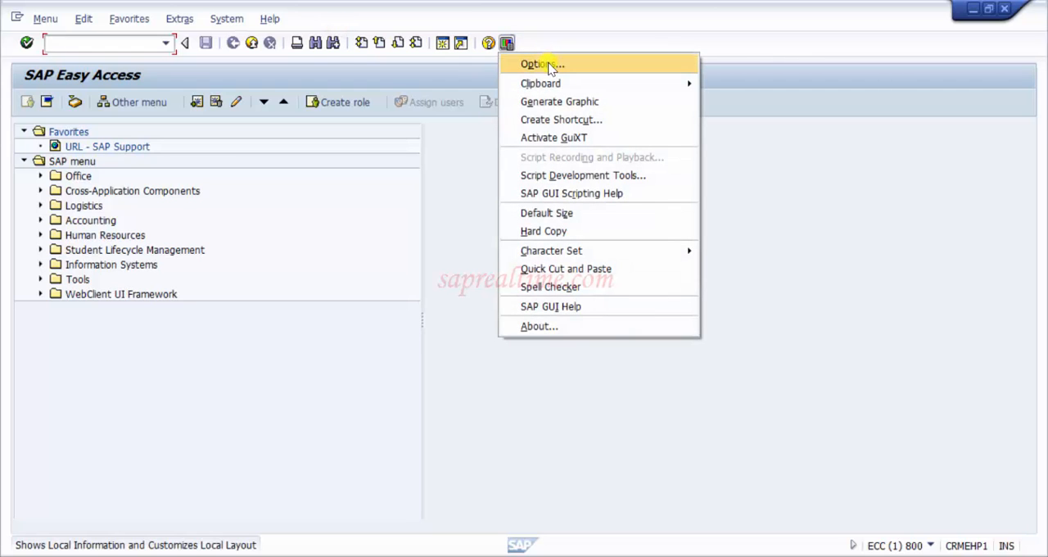
- Open Options and browse Visual Design, Interaction Design, Multilingual Settings, Local Data, Security and System Information
left_click(537, 64)
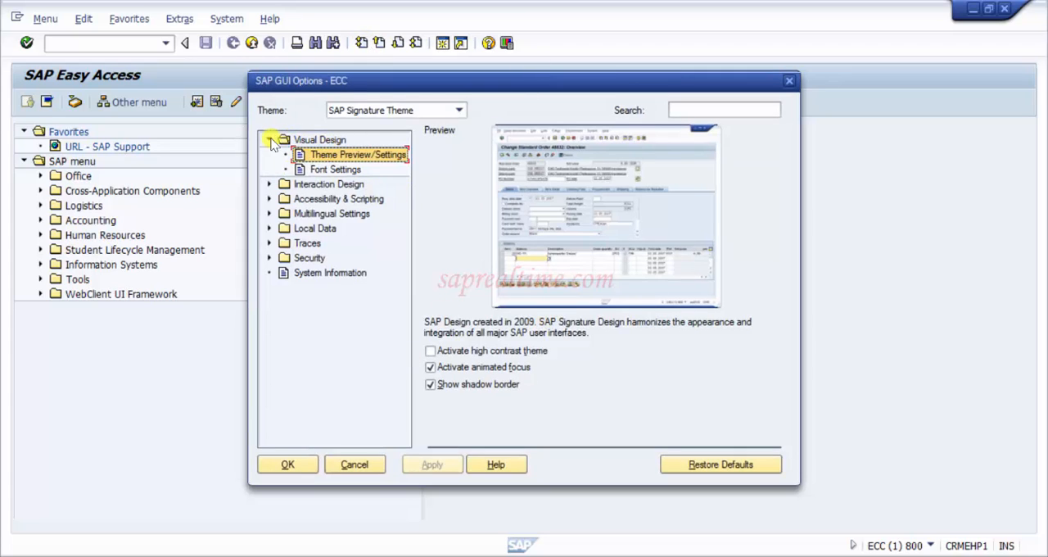
left_click(271, 139)
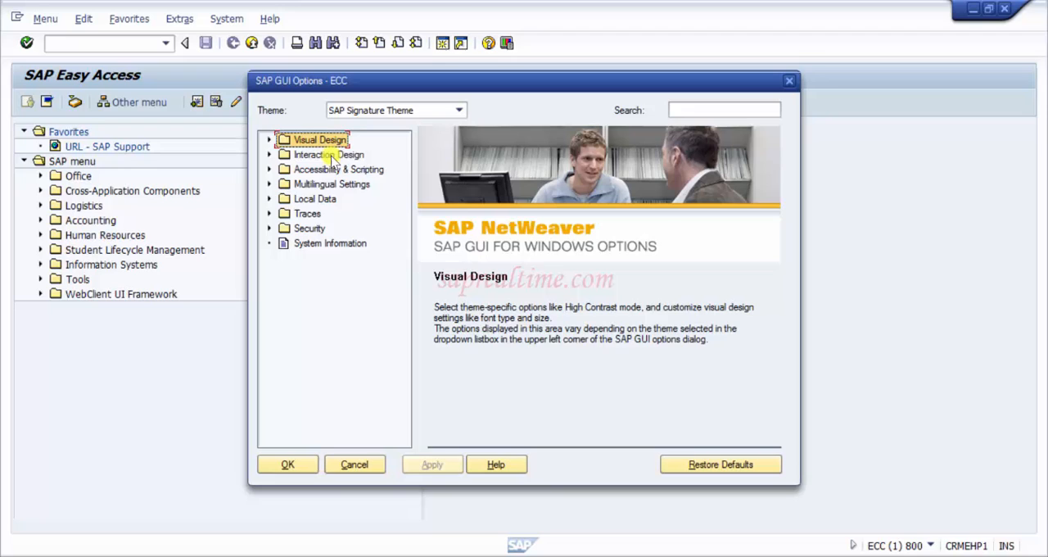
left_click(329, 154)
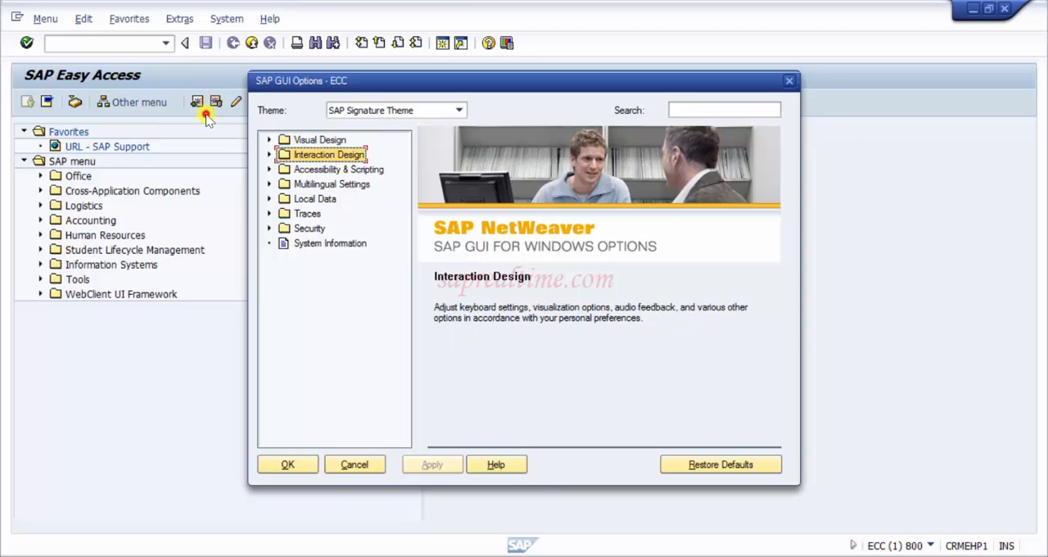
left_click(332, 183)
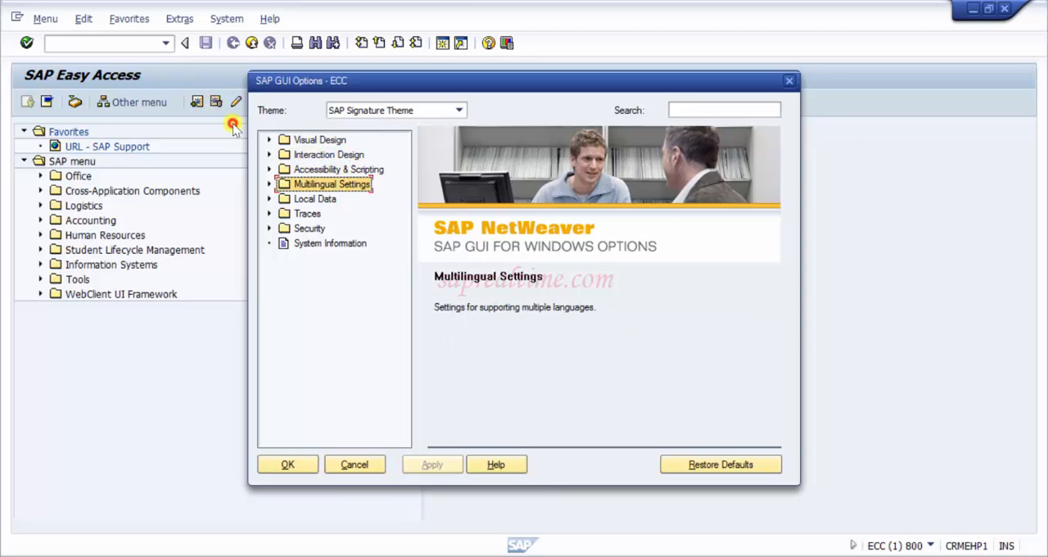
left_click(315, 198)
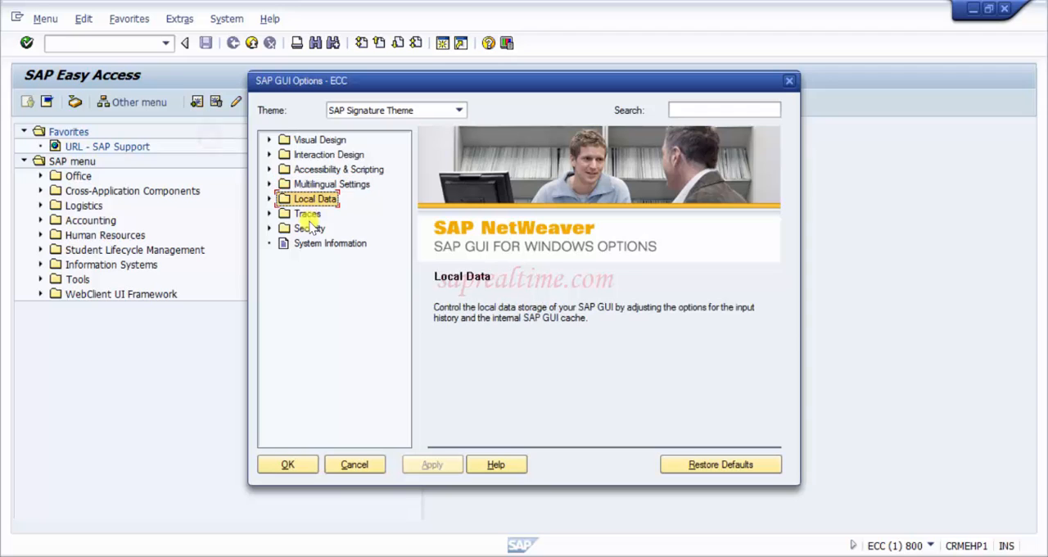
left_click(309, 227)
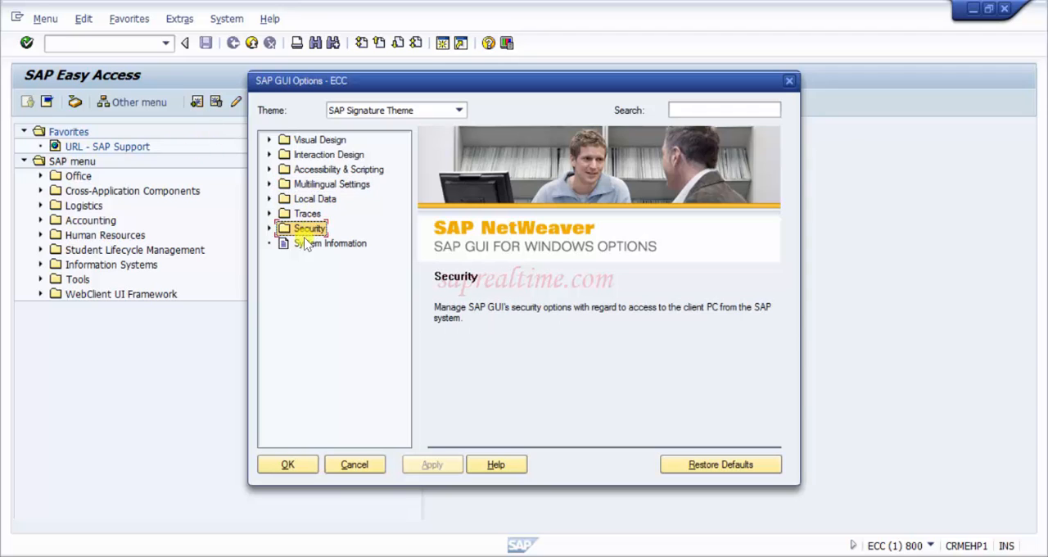
left_click(330, 243)
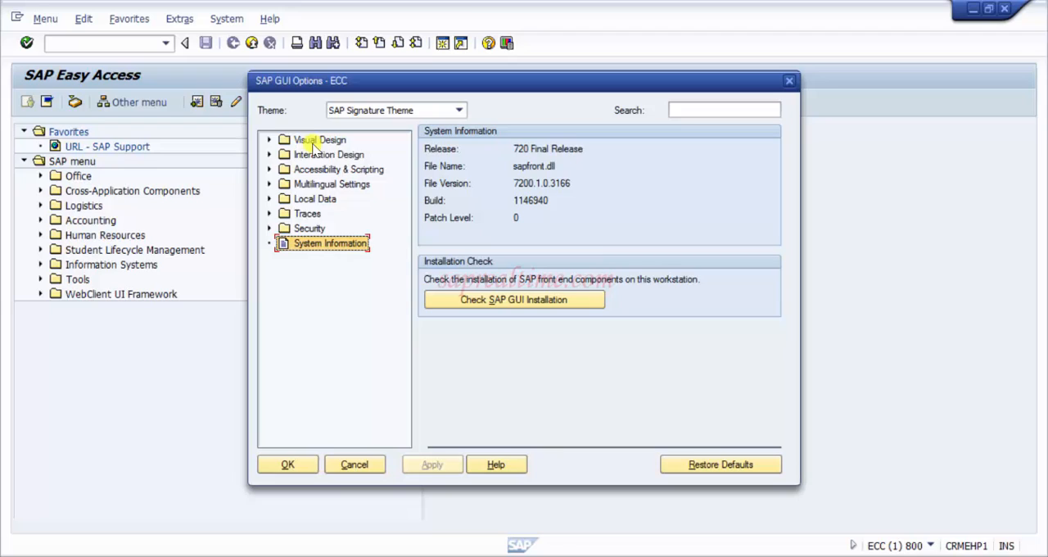
mouse_move(309, 194)
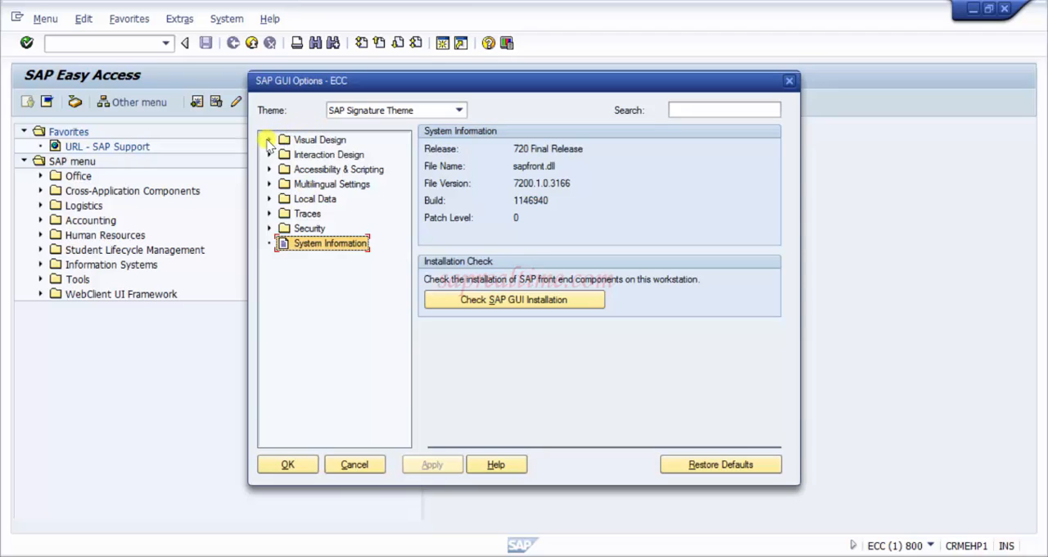
- Expand Visual Design and show Theme Preview/Settings for the SAP Signature Theme
left_click(269, 140)
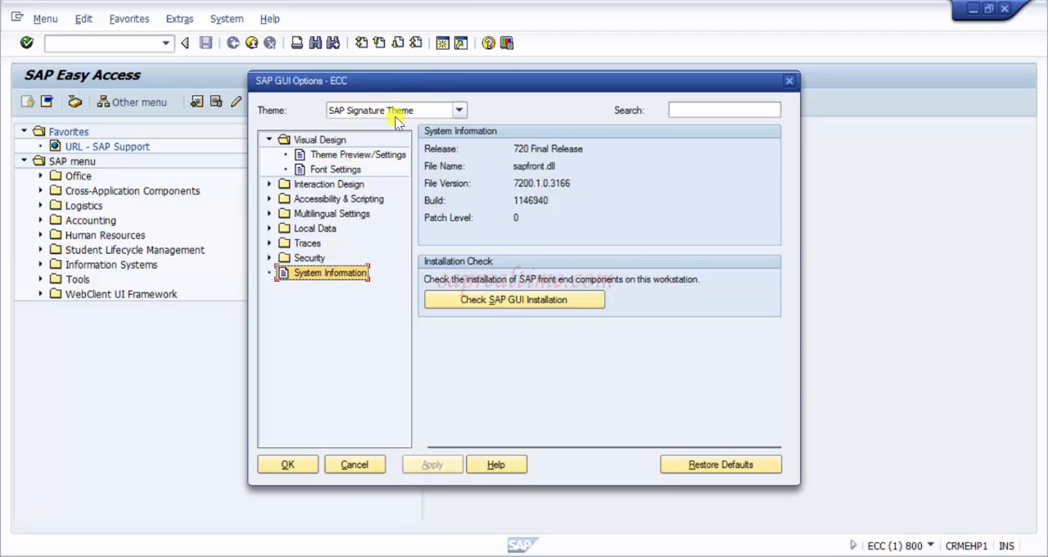
mouse_move(340, 168)
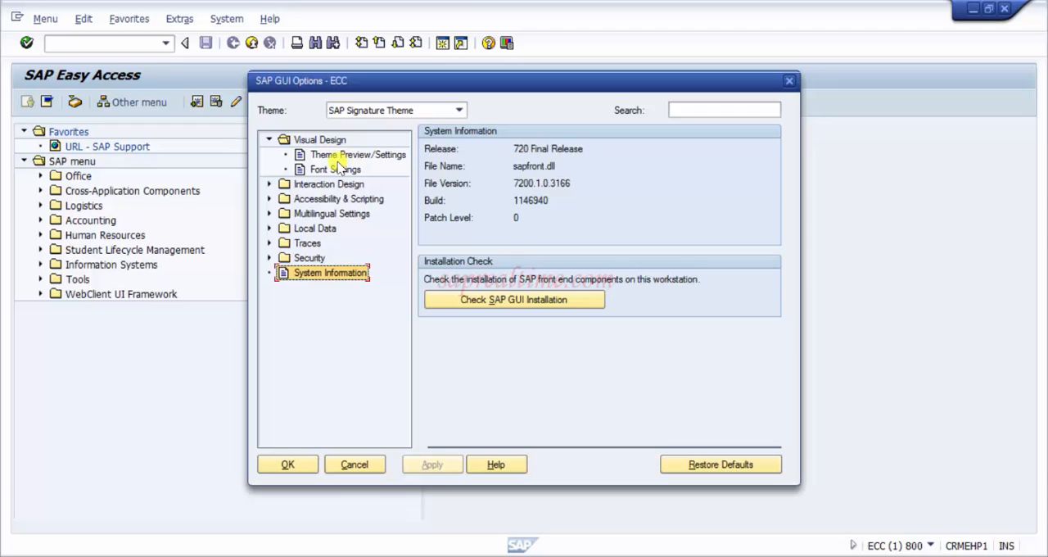
left_click(357, 154)
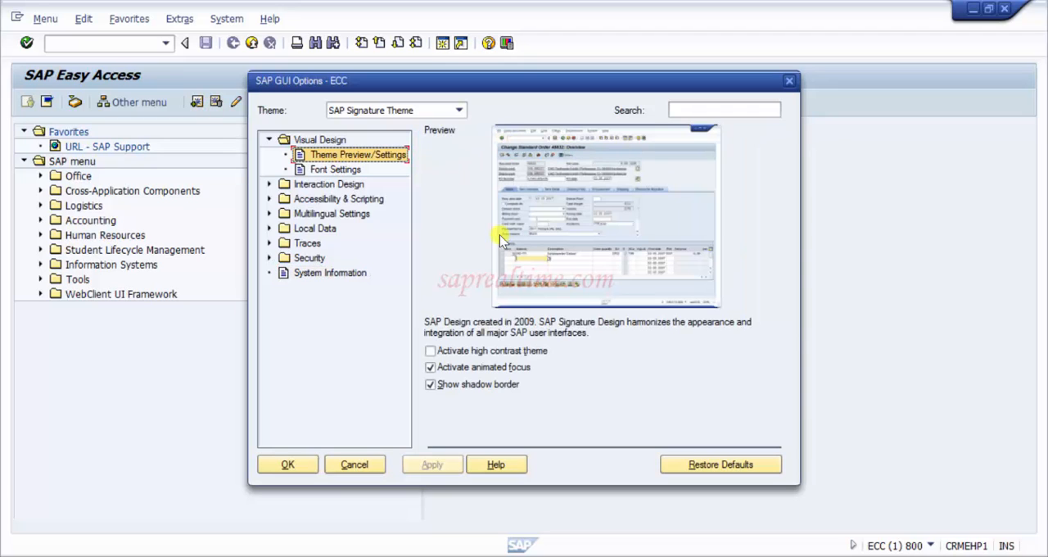
mouse_move(653, 182)
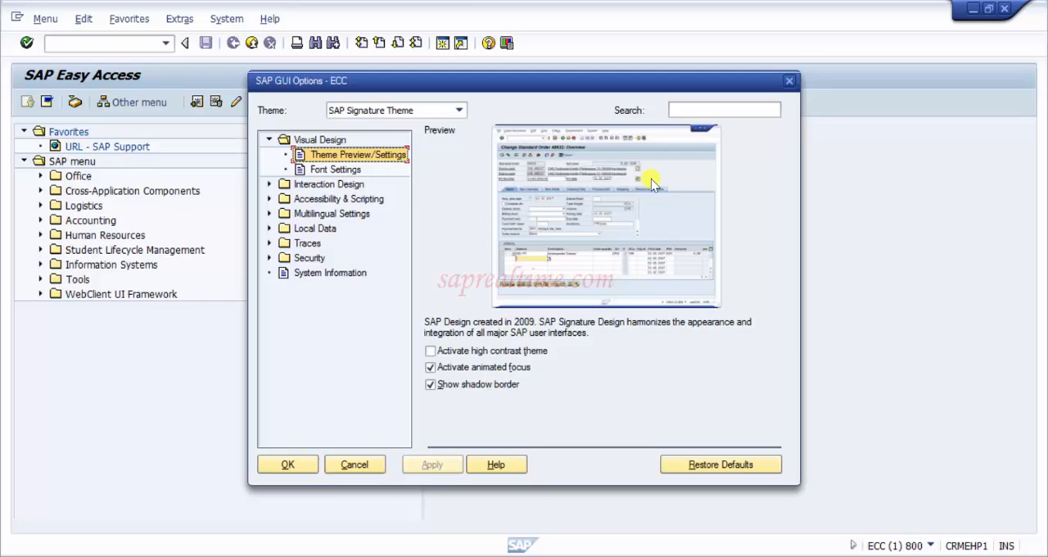
mouse_move(422, 131)
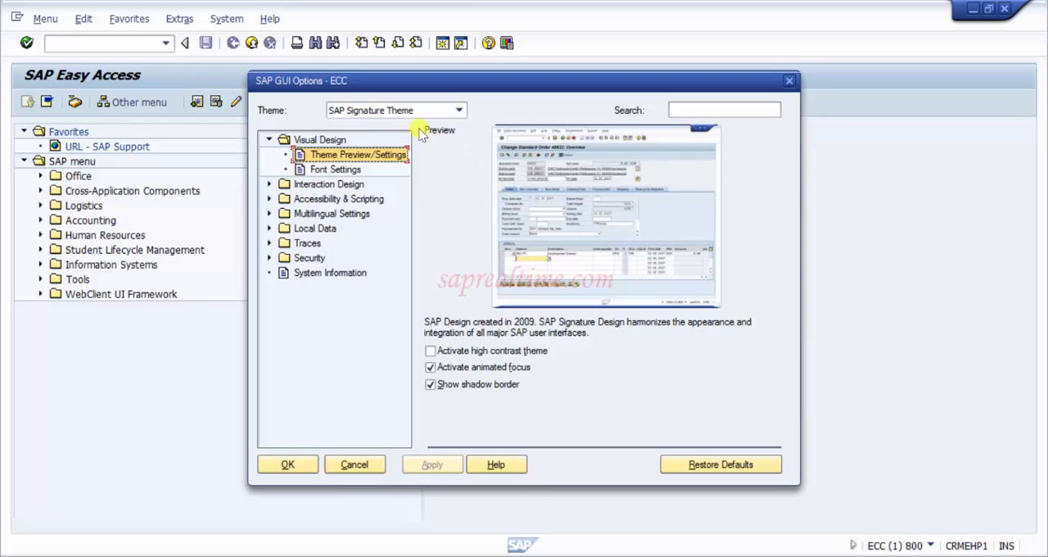
- Select Enjoy Theme from the Theme dropdown and reopen the theme list
left_click(459, 109)
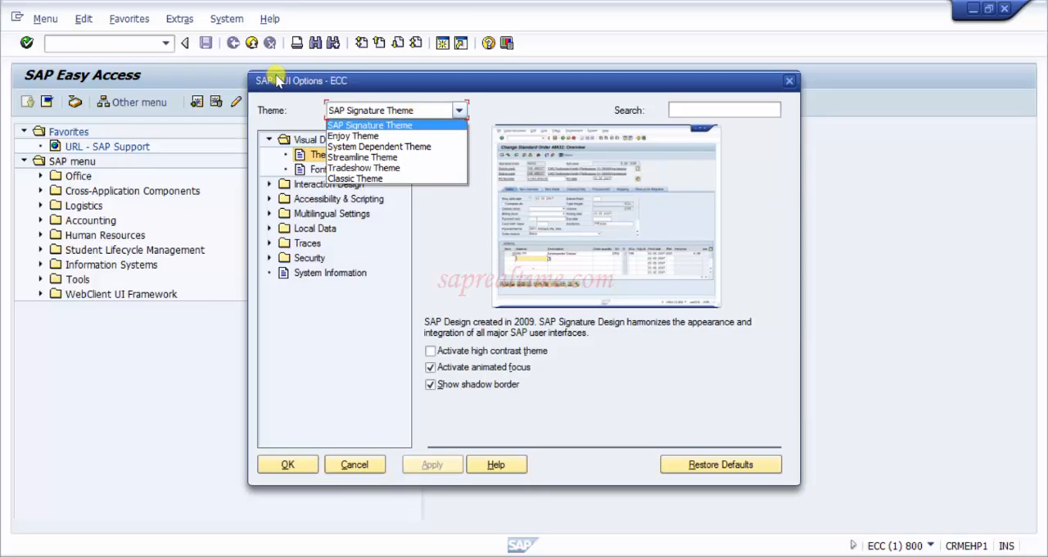
mouse_move(353, 136)
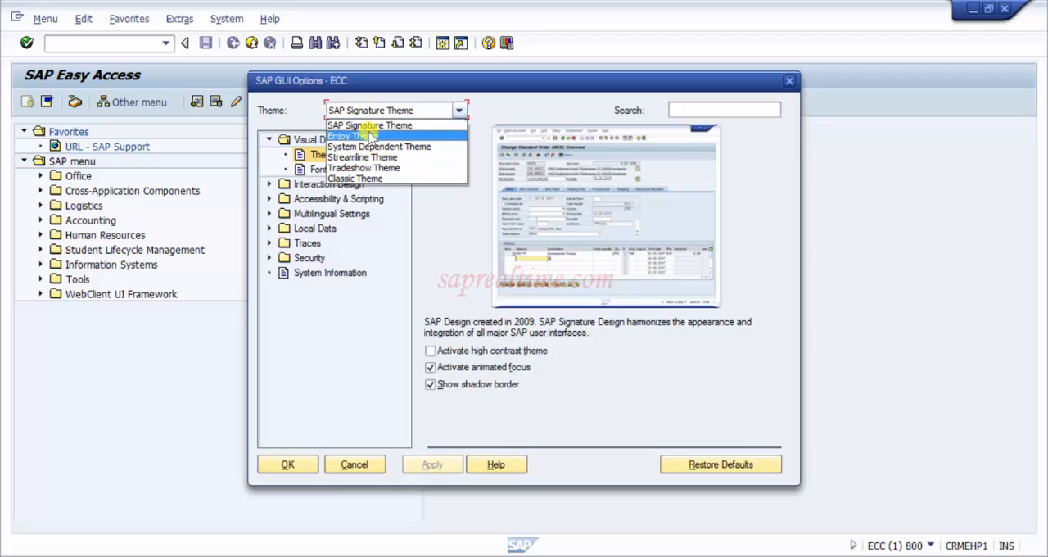
left_click(347, 136)
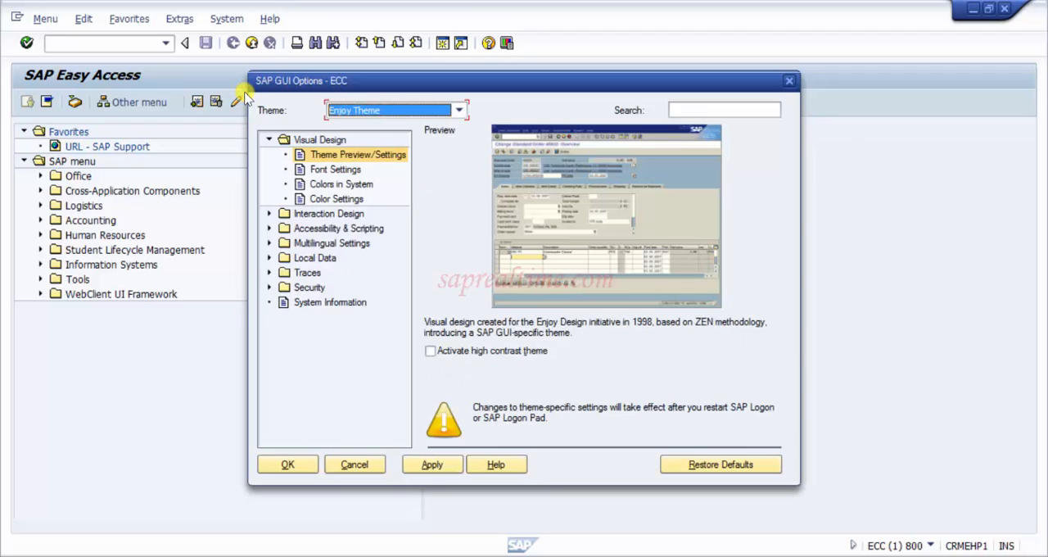
mouse_move(671, 247)
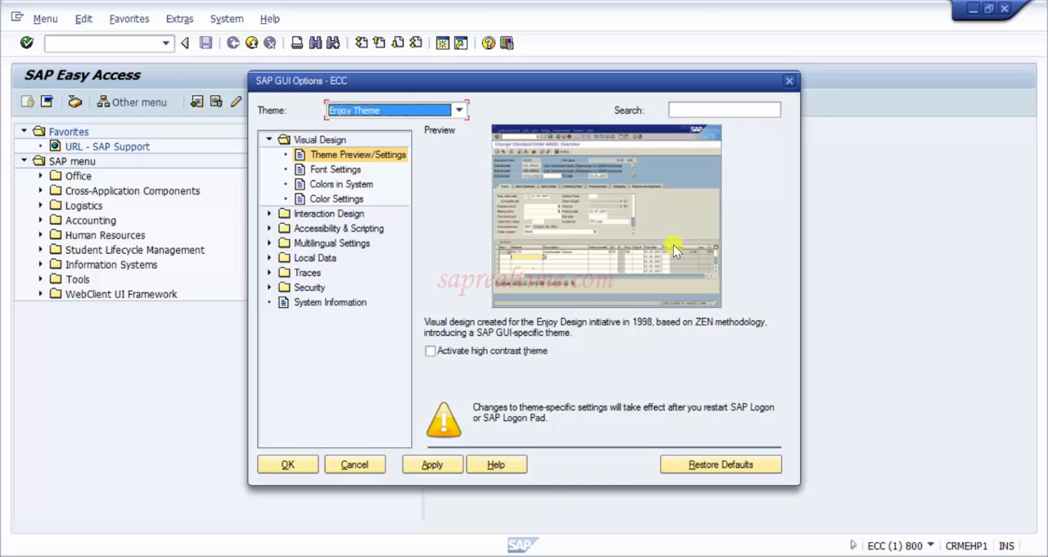
mouse_move(678, 169)
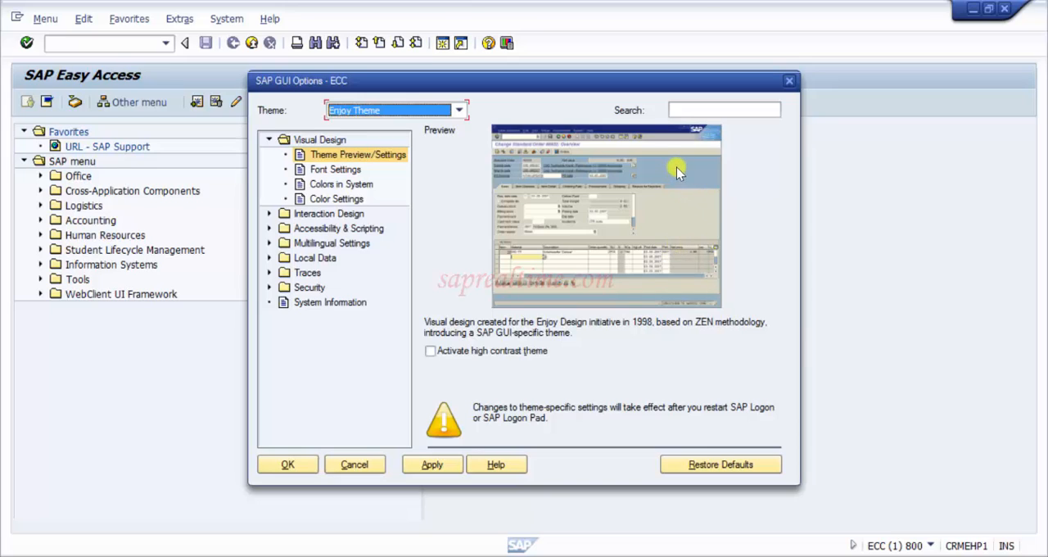
mouse_move(682, 202)
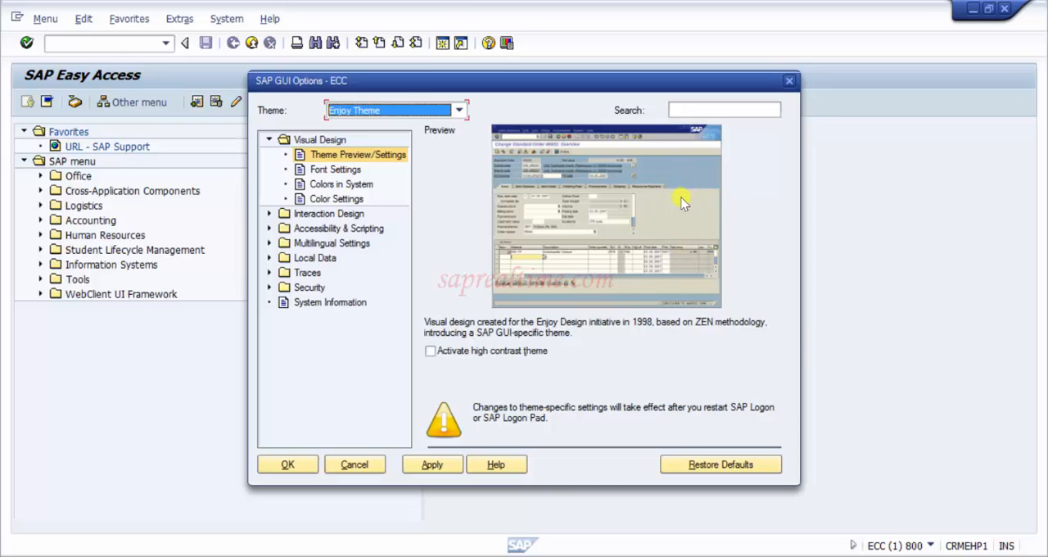
mouse_move(528, 166)
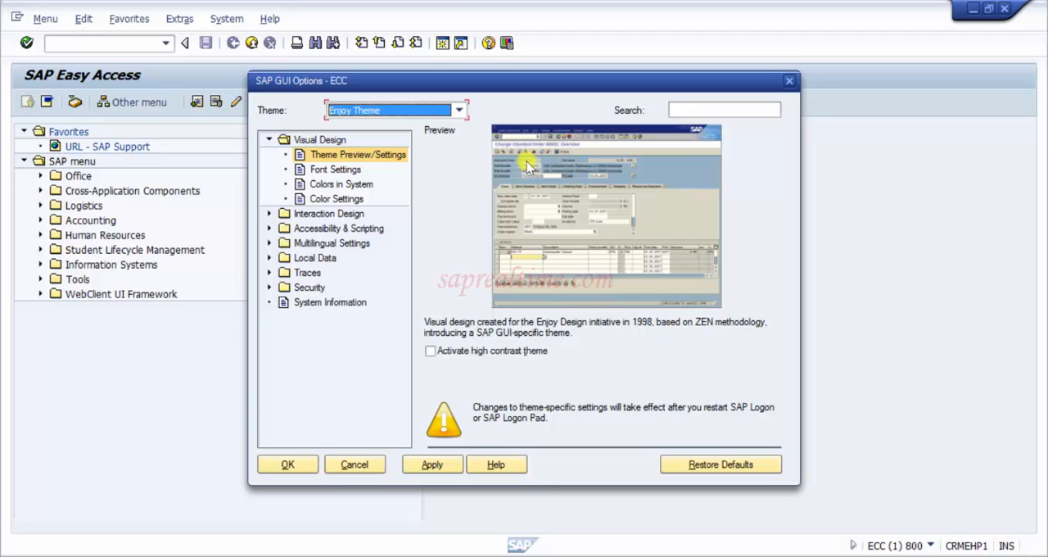
left_click(458, 110)
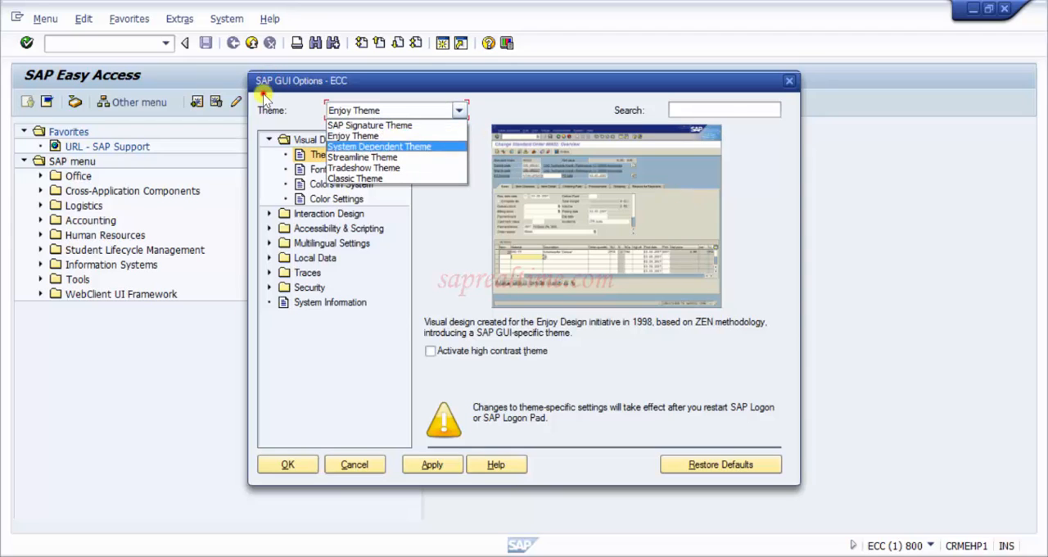
- Preview the System Dependent, Streamline and Classic themes in turn
left_click(379, 146)
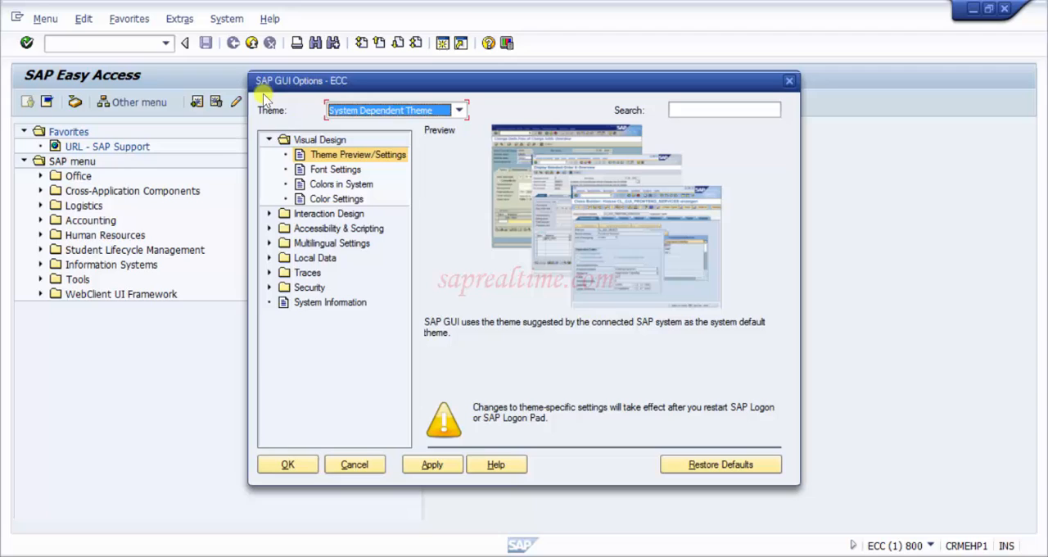
mouse_move(453, 165)
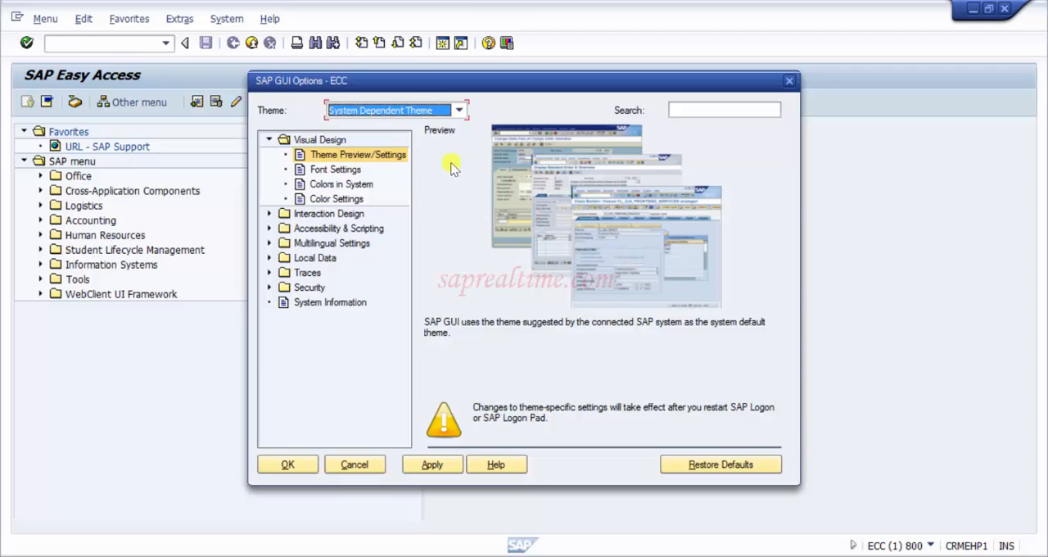
mouse_move(401, 118)
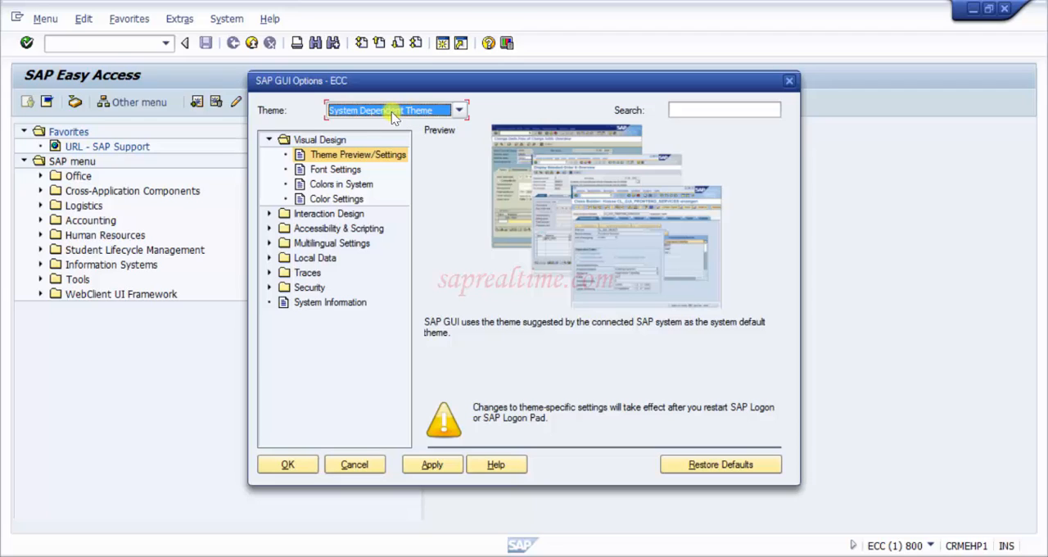
left_click(458, 110)
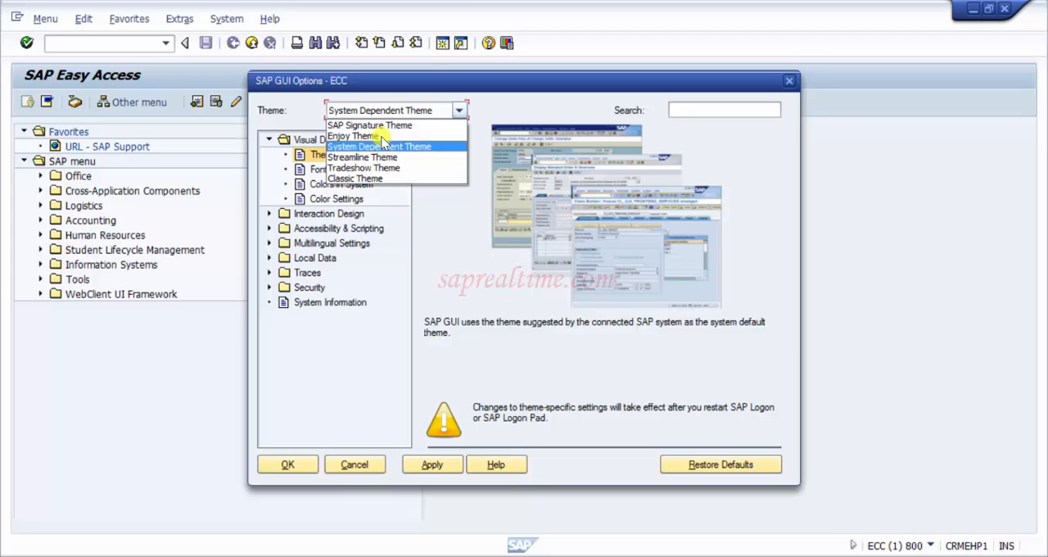
left_click(362, 157)
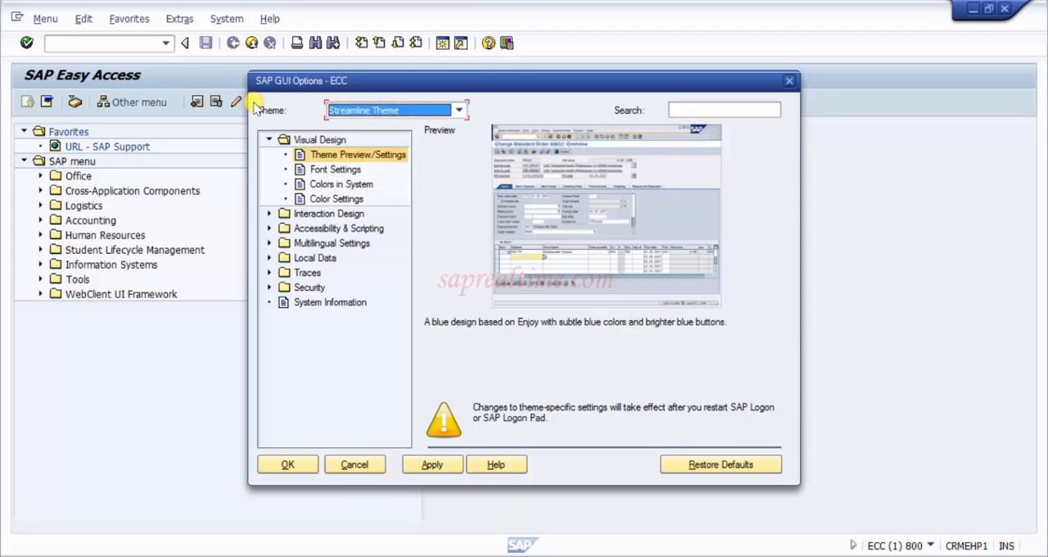
mouse_move(523, 204)
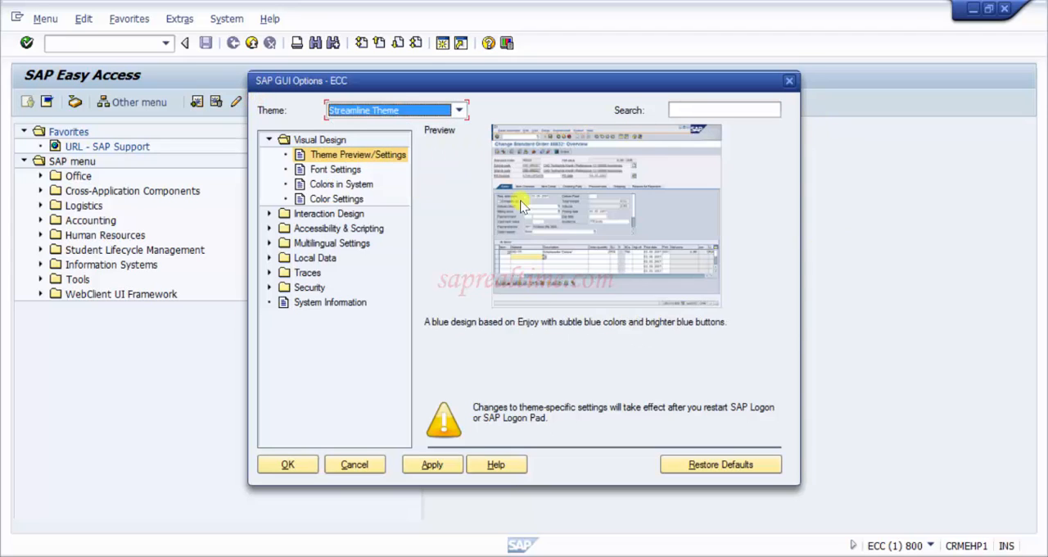
mouse_move(785, 187)
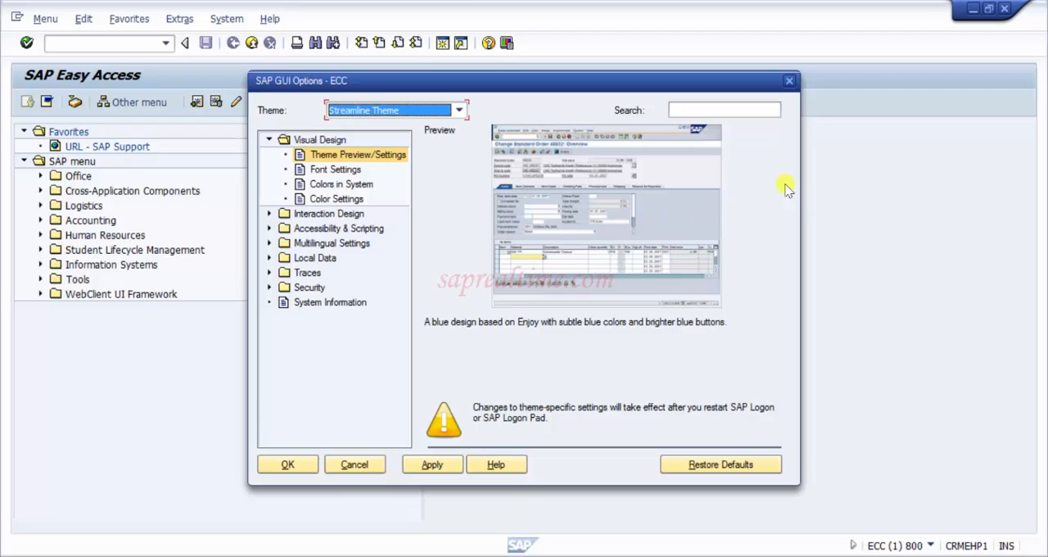
mouse_move(585, 233)
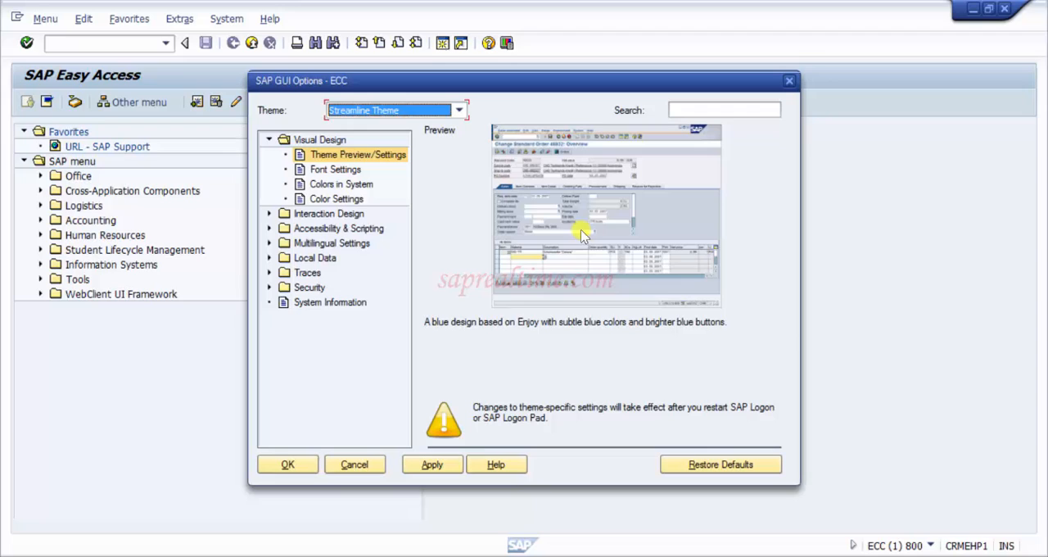
left_click(458, 110)
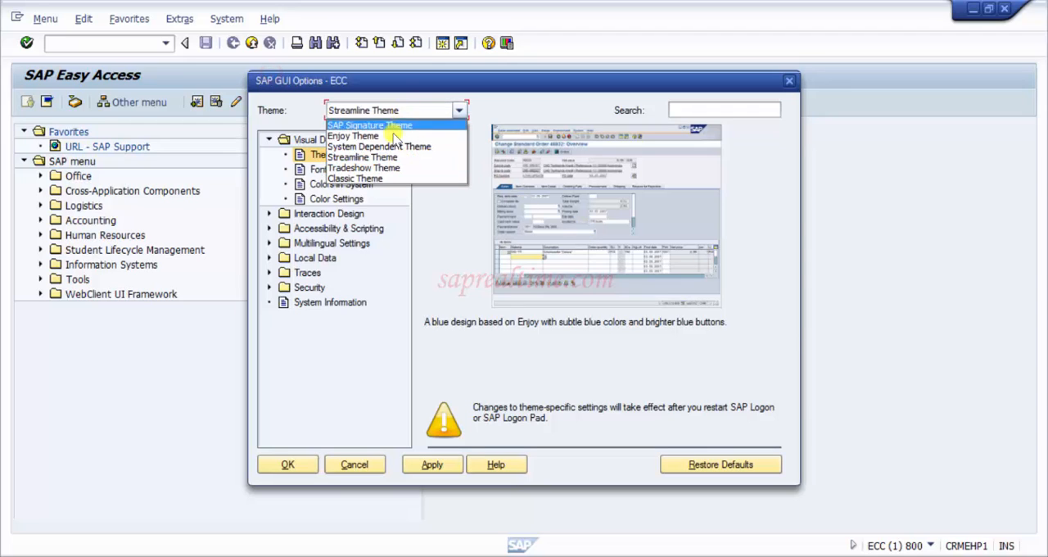
left_click(363, 168)
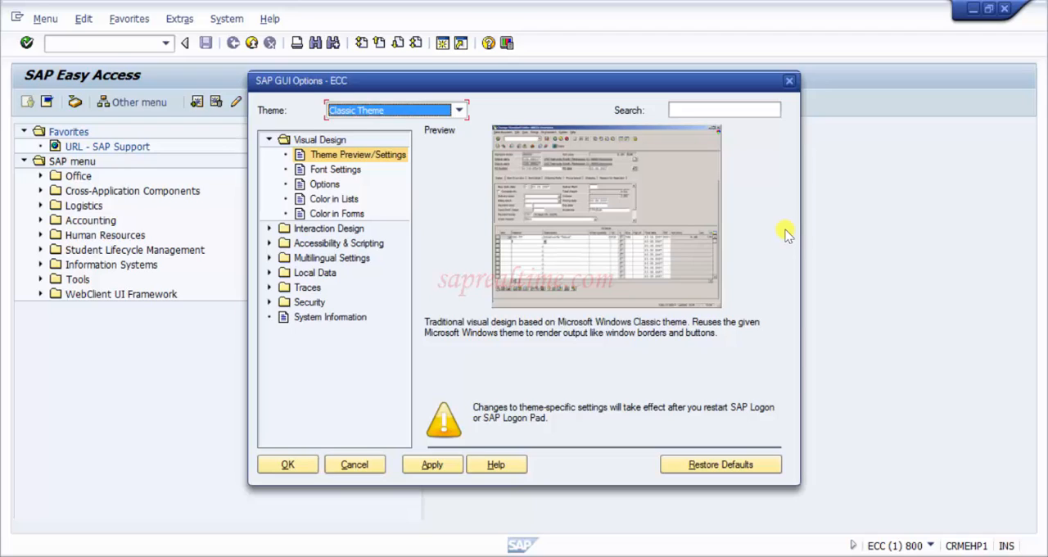
mouse_move(425, 122)
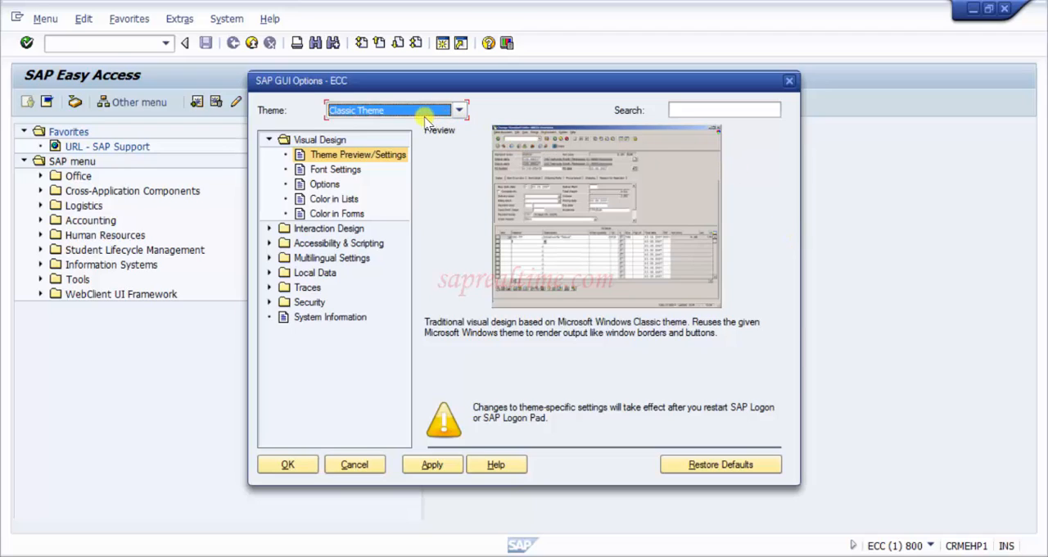
- Preview Enjoy Theme, then keep SAP Signature Theme as the theme
left_click(458, 110)
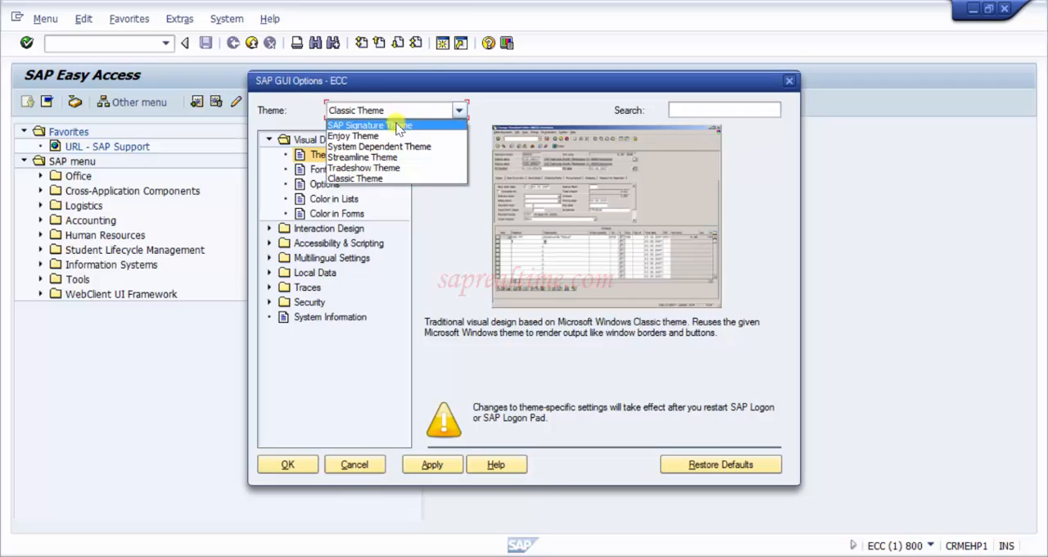
left_click(354, 135)
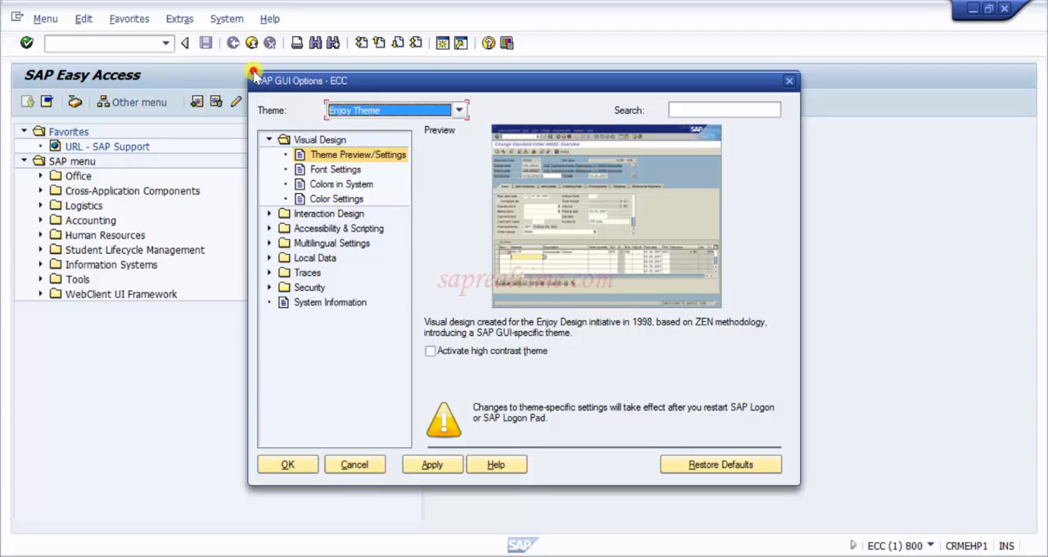
left_click(396, 109)
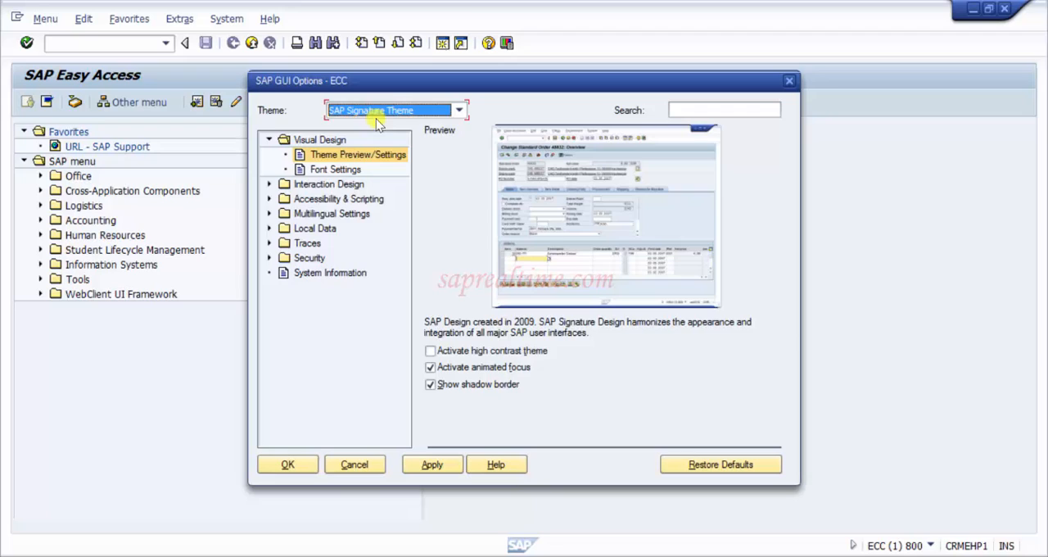
left_click(459, 110)
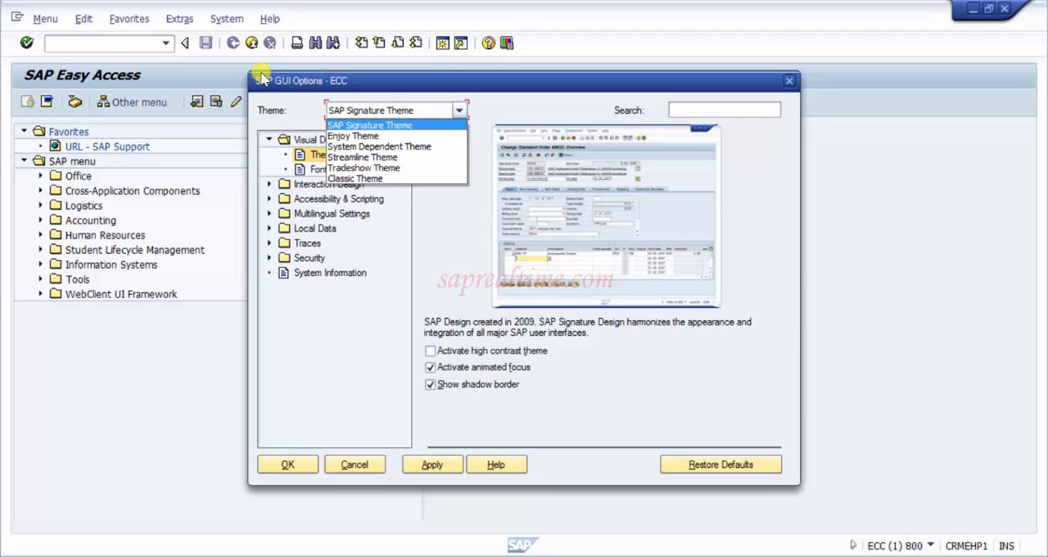
mouse_move(354, 135)
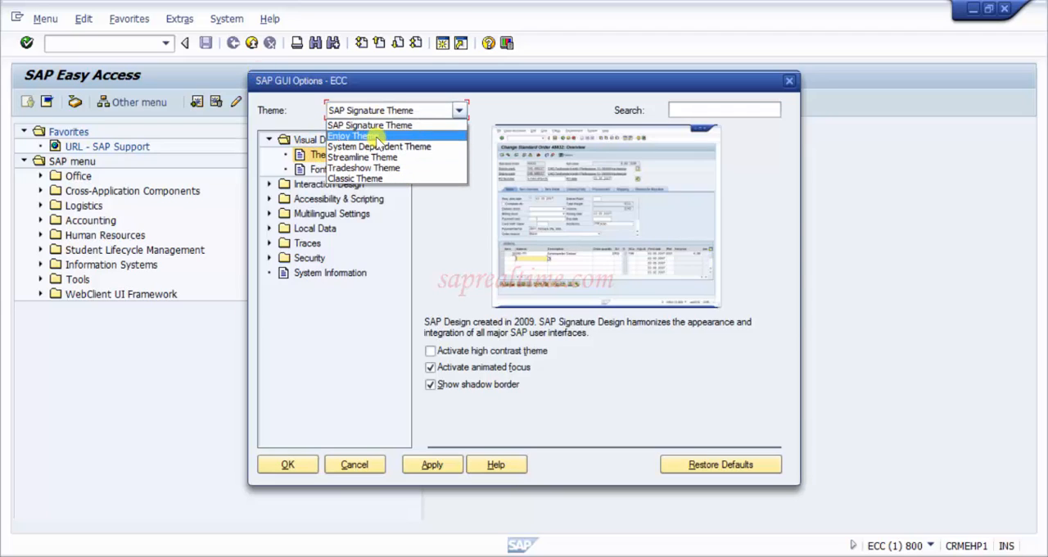
left_click(370, 124)
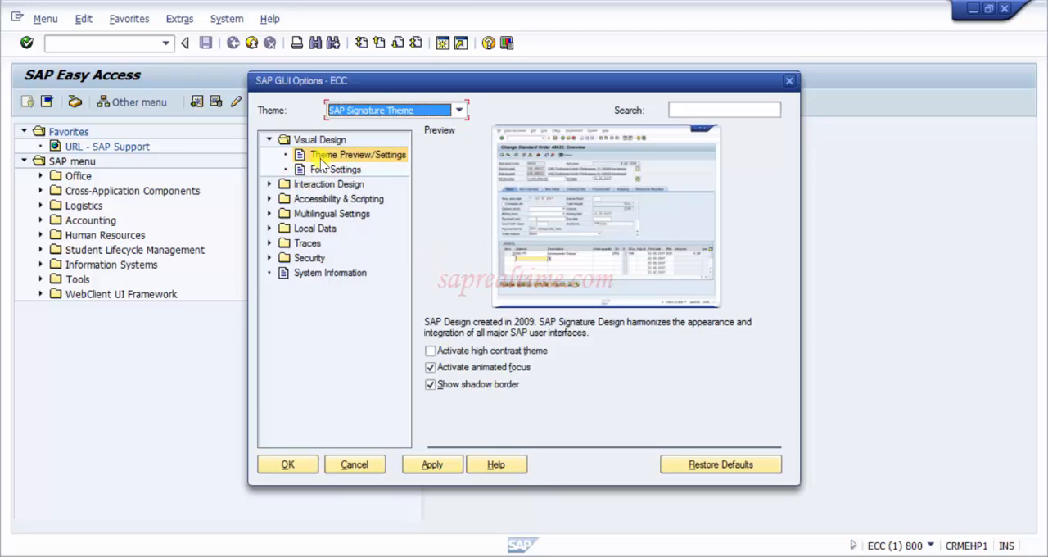
- Open Font Settings and inspect the fixed-width font picker showing Courier New, 11
left_click(335, 170)
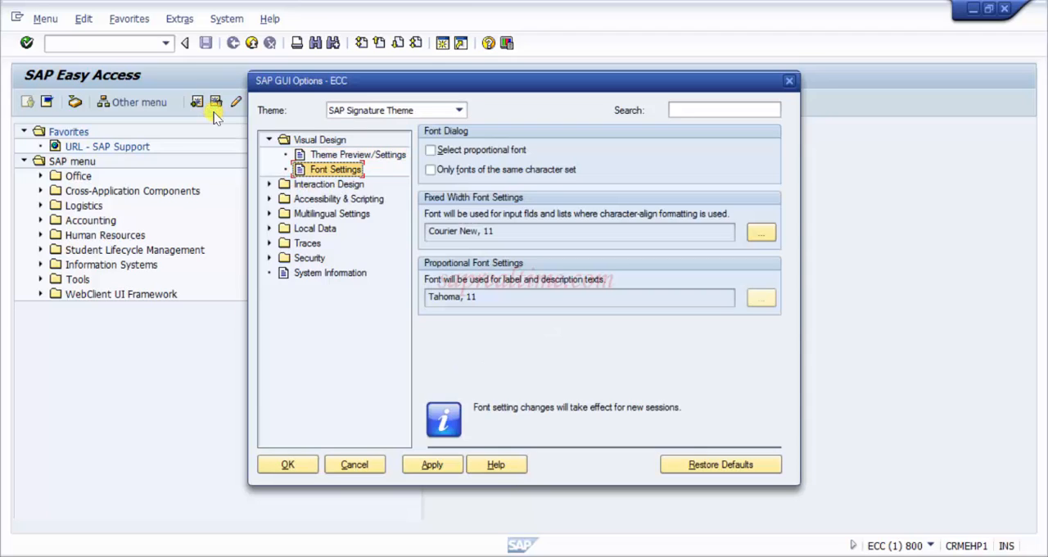
mouse_move(588, 252)
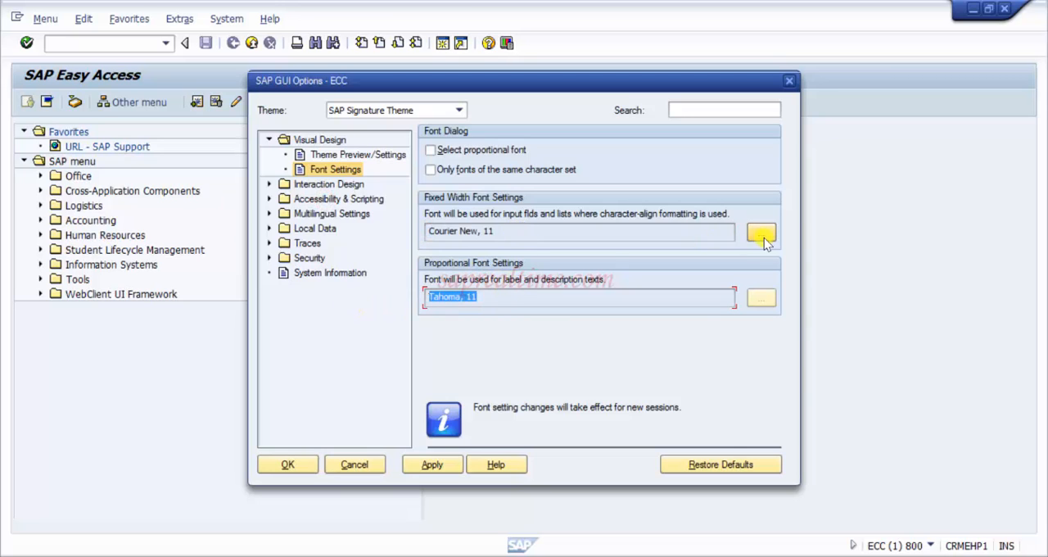
left_click(760, 233)
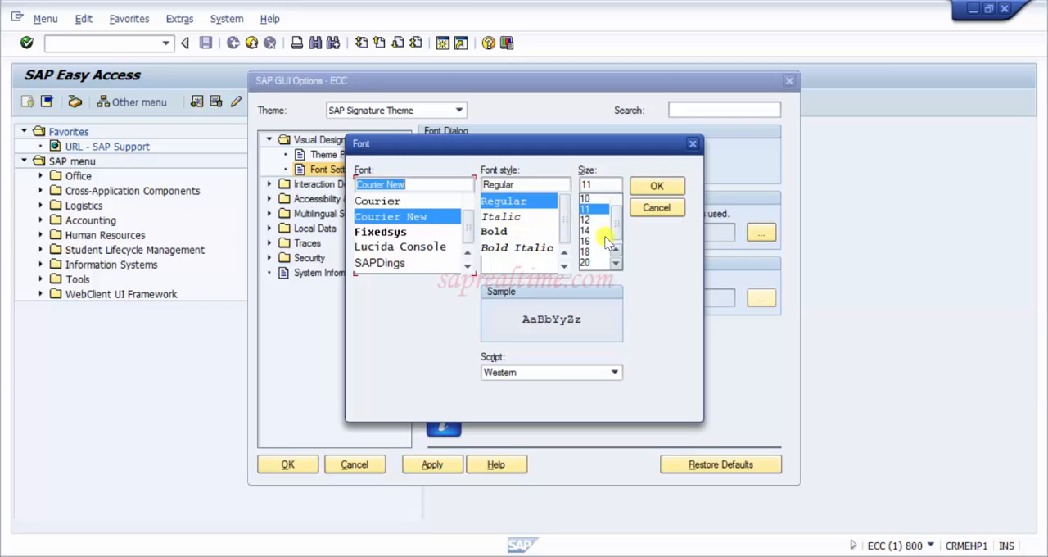
mouse_move(684, 156)
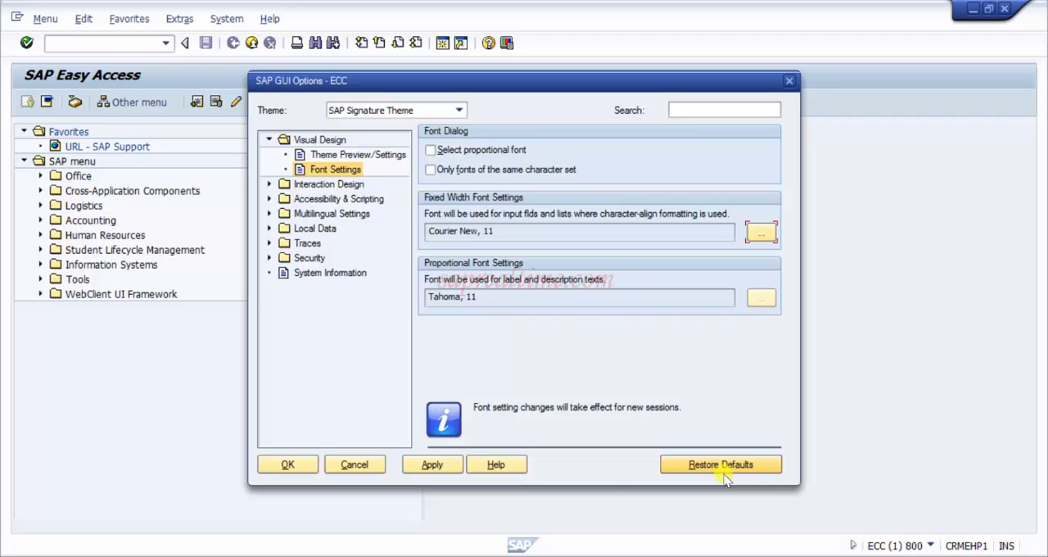
mouse_move(227, 411)
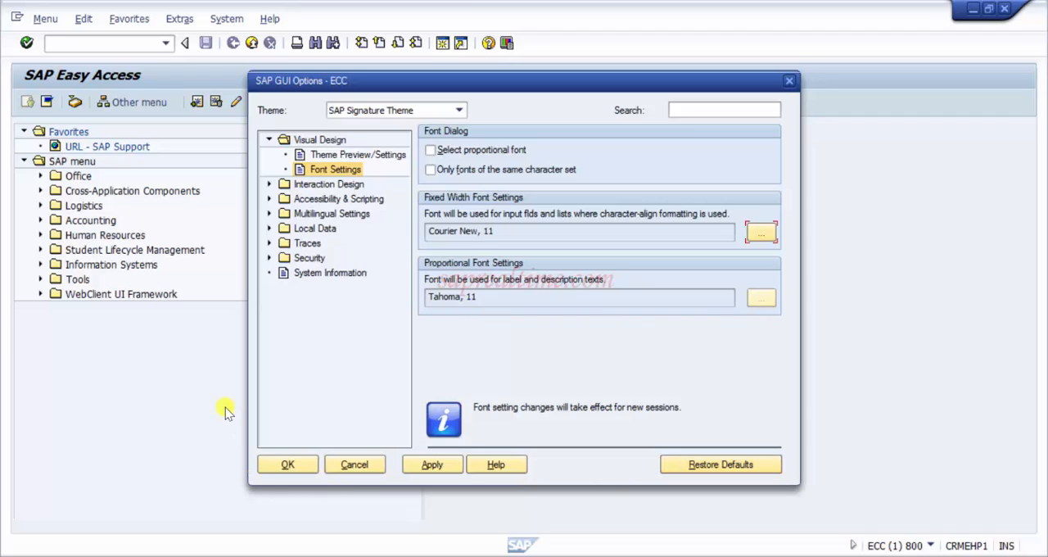
- Select System Dependent Theme from the Theme dropdown to show its preview
left_click(458, 110)
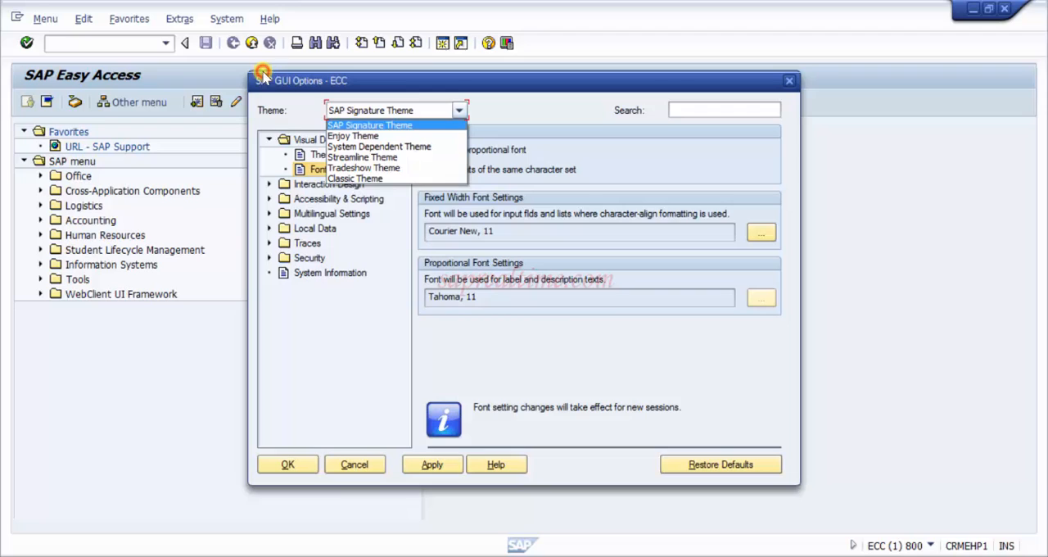
left_click(379, 146)
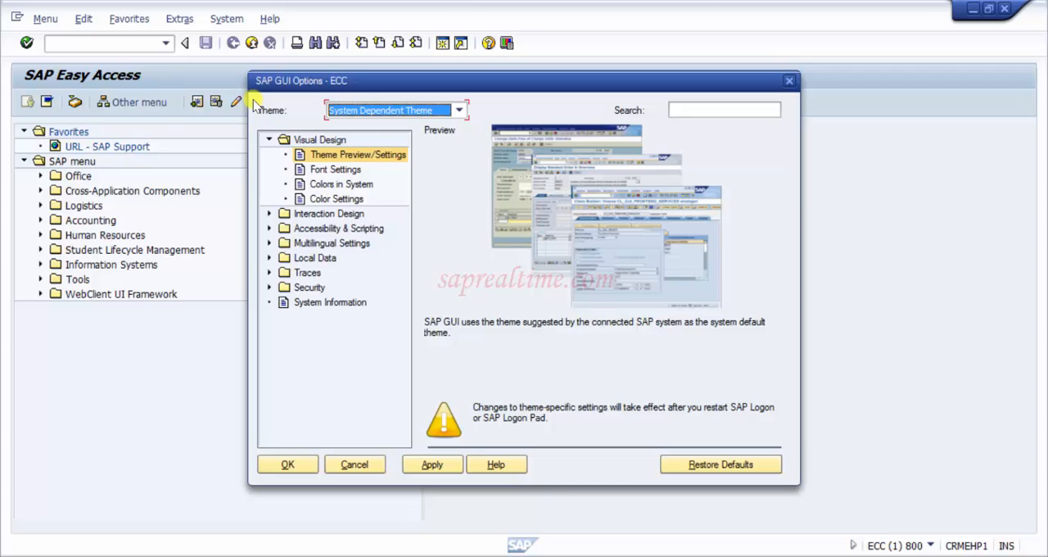
mouse_move(389, 154)
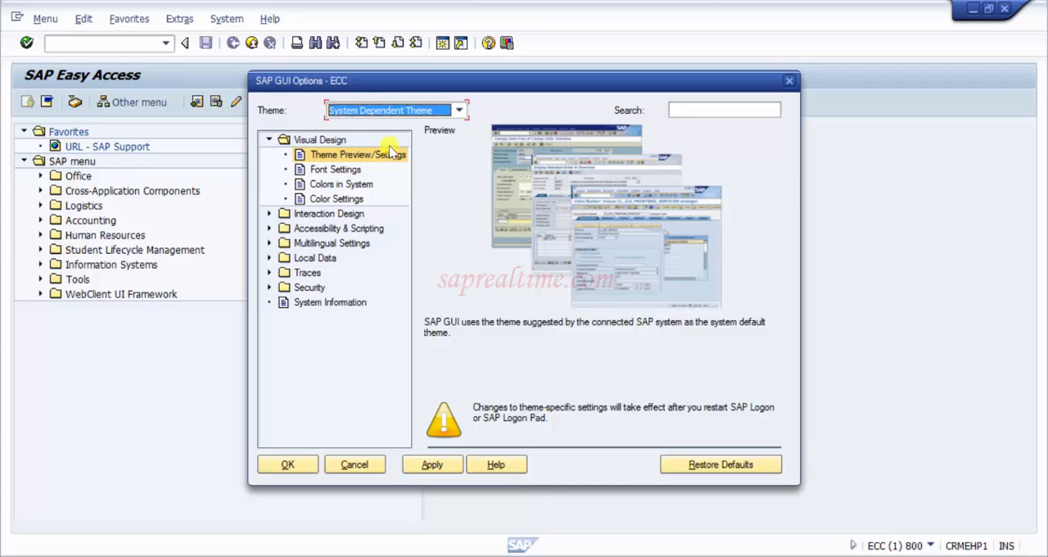
mouse_move(323, 192)
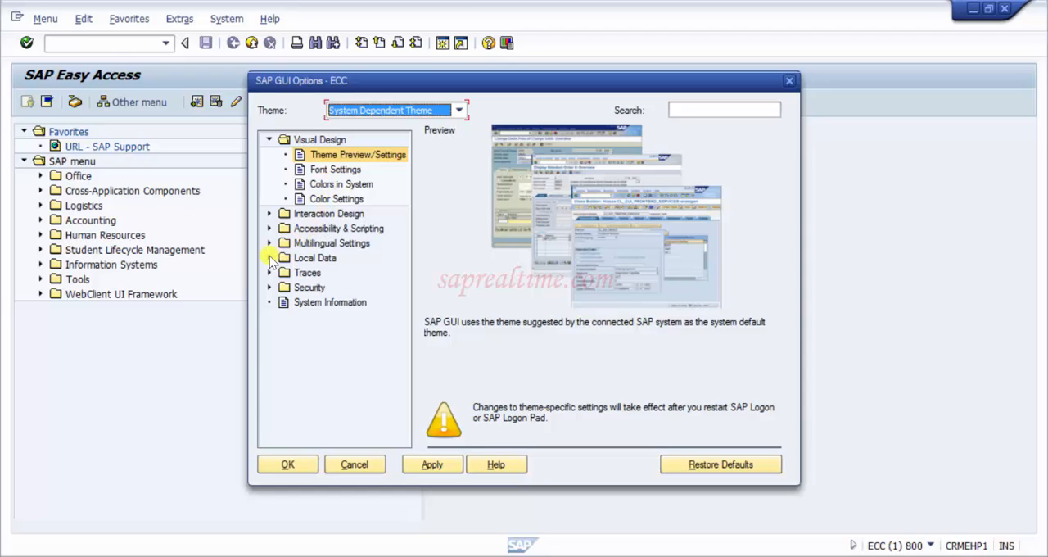
- Expand Multilingual Settings and Local Data, then show History: on, three-month expiry, 20 entries
left_click(270, 242)
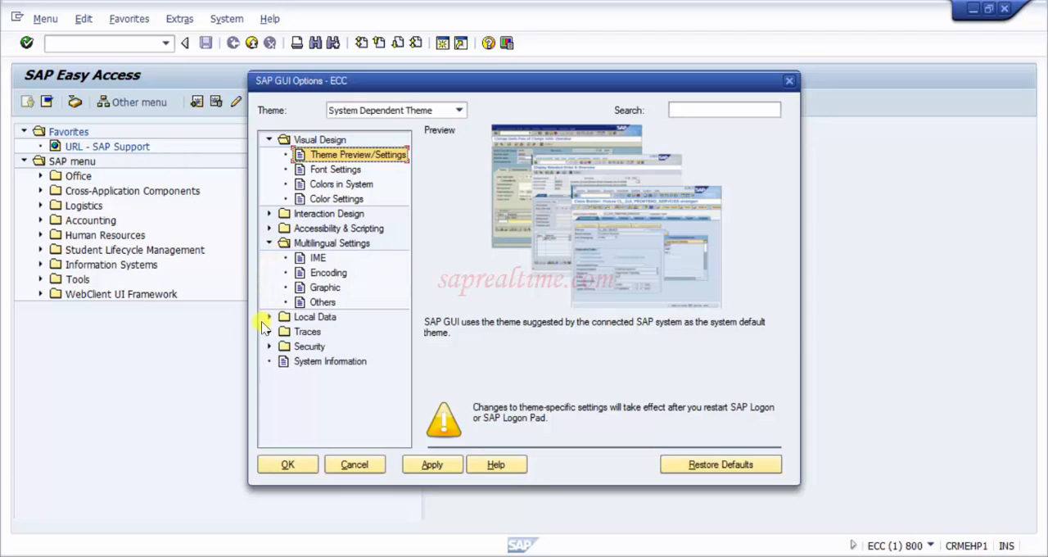
left_click(269, 317)
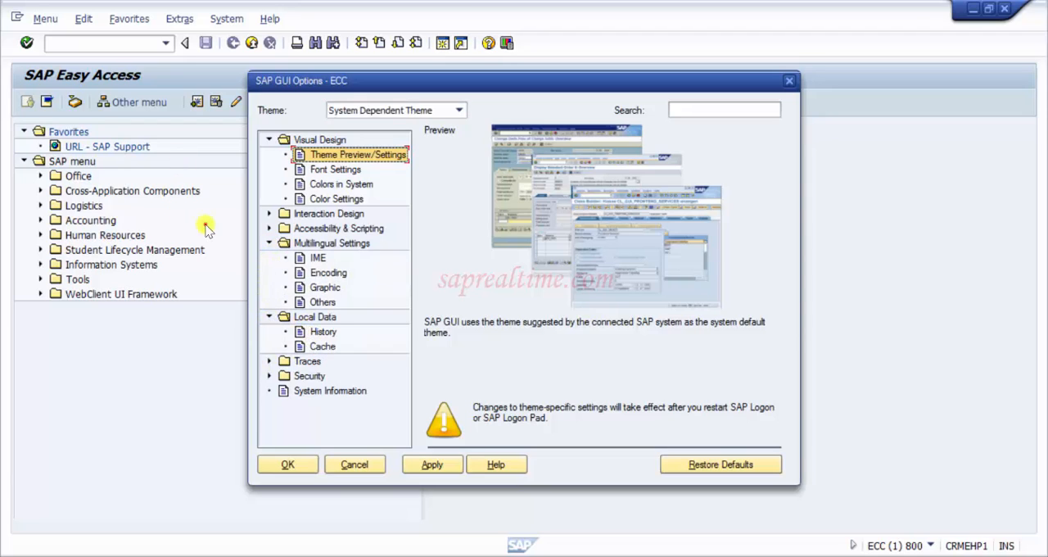
left_click(323, 331)
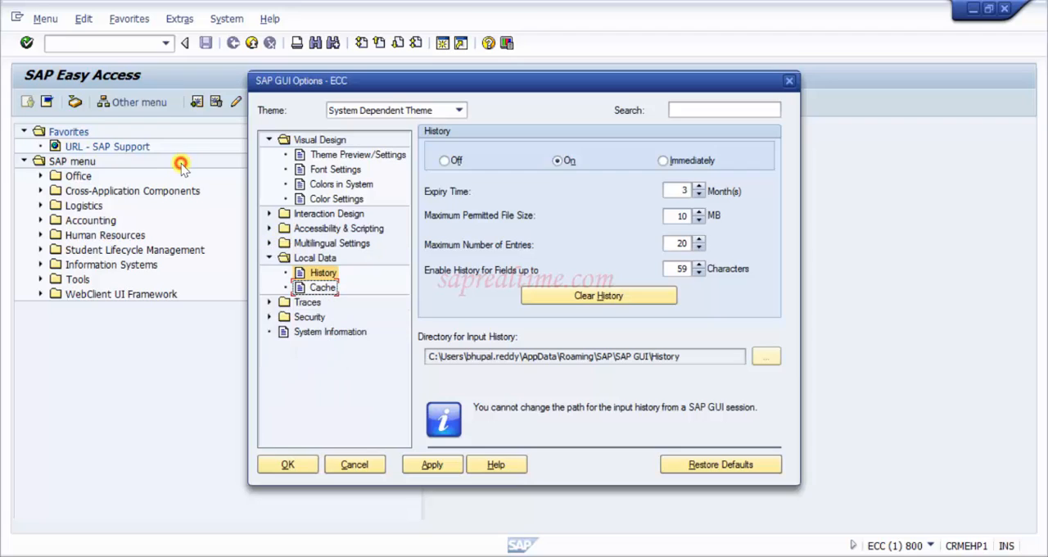
mouse_move(181, 168)
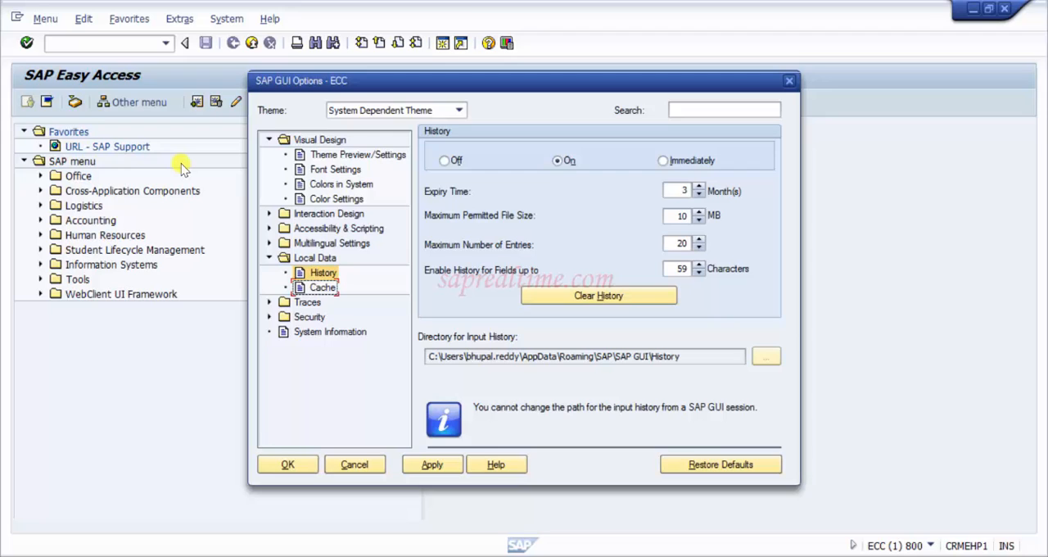
mouse_move(419, 432)
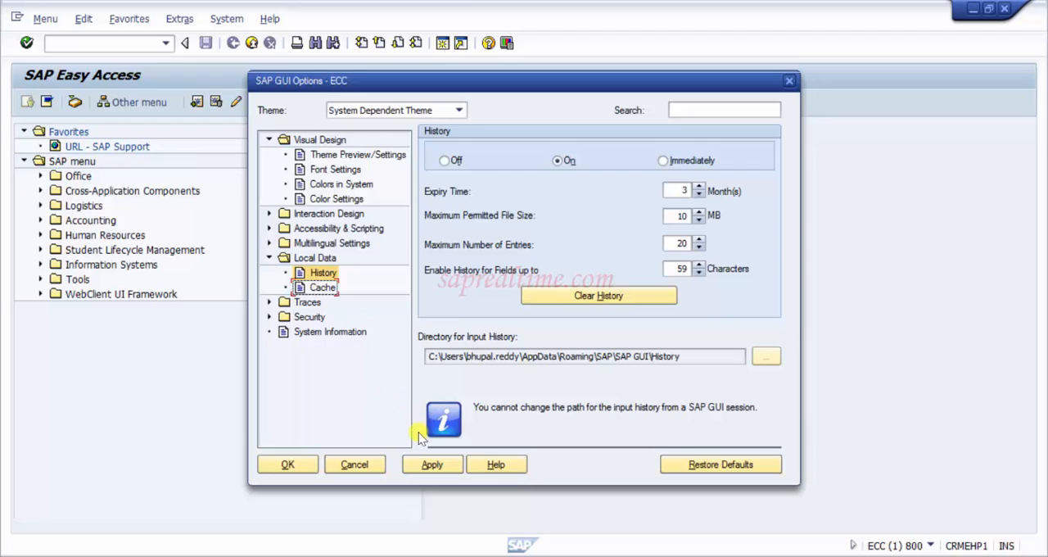
- Show Font Settings again: Courier New, 11 fixed-width and Tahoma, 11 proportional
left_click(334, 168)
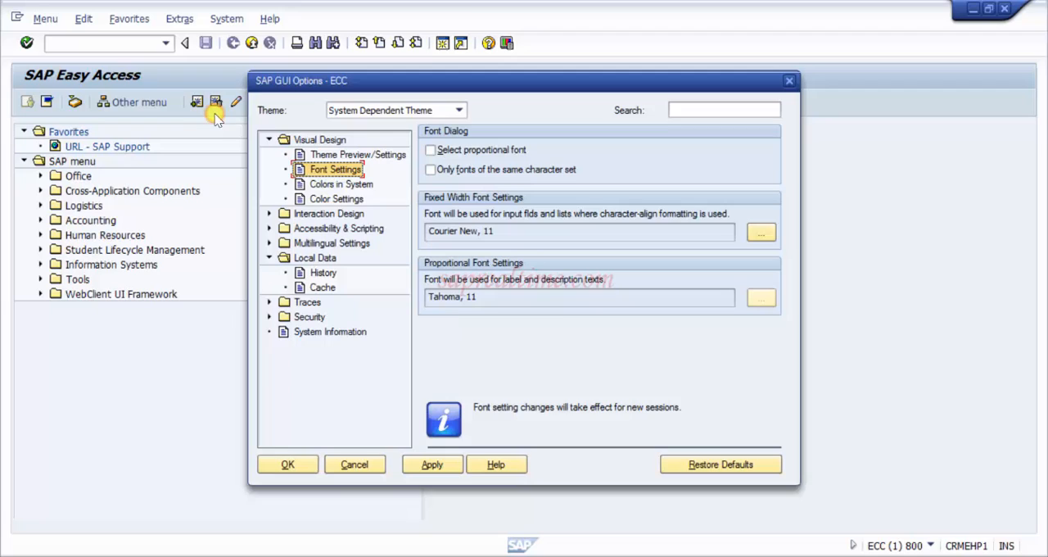
mouse_move(489, 338)
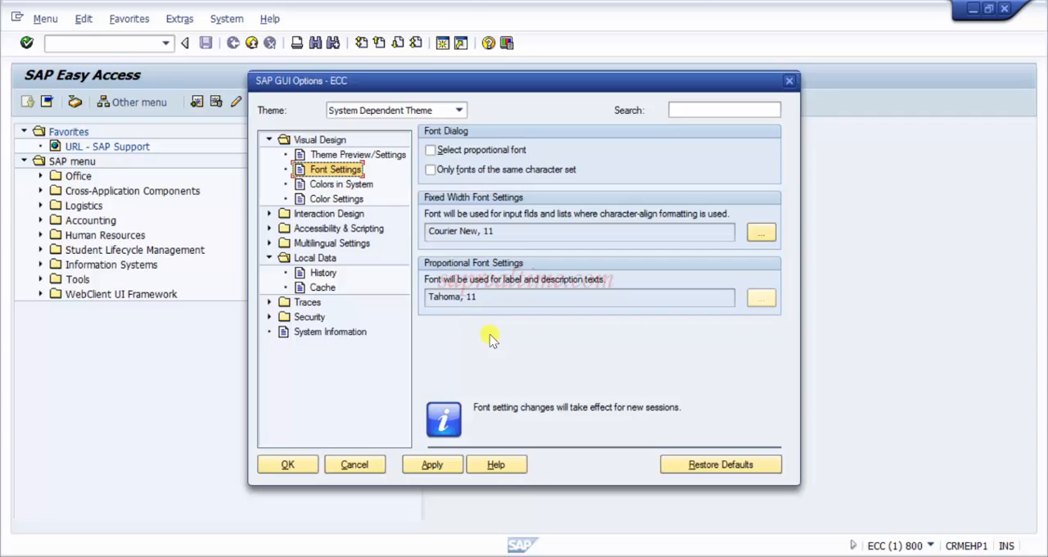
mouse_move(434, 497)
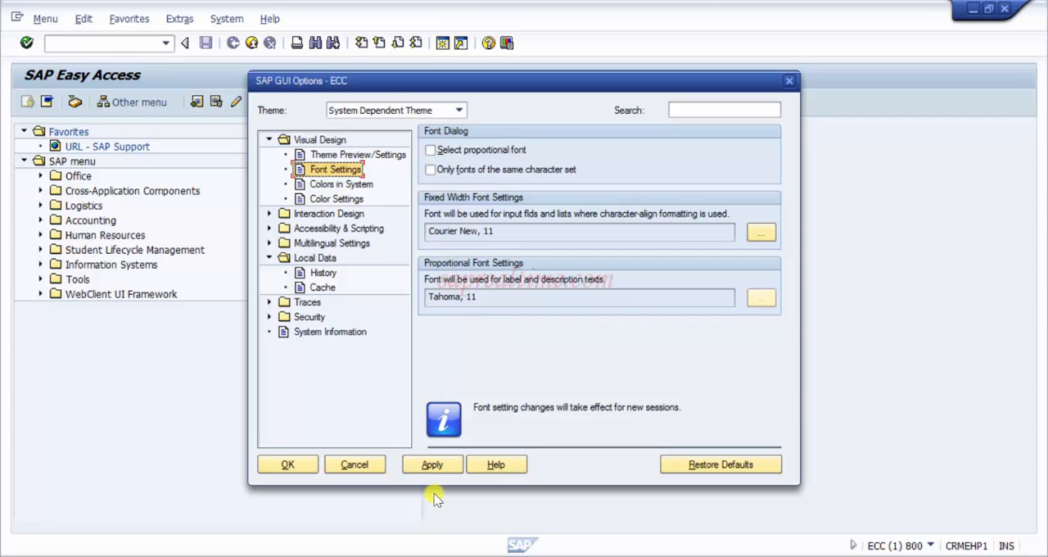